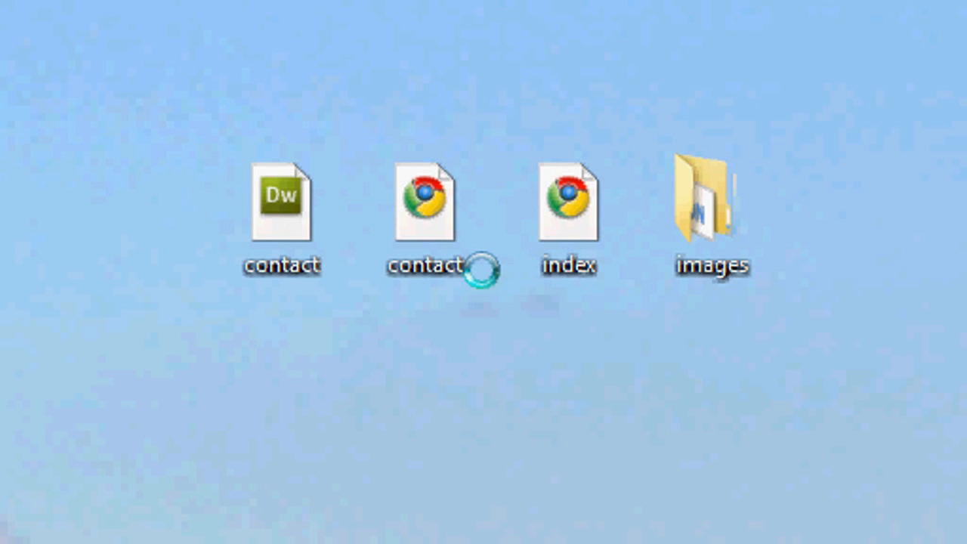
# Step: Open the desktop 'contact' PHP file in Dreamweaver for editing
pyautogui.click(282, 204)
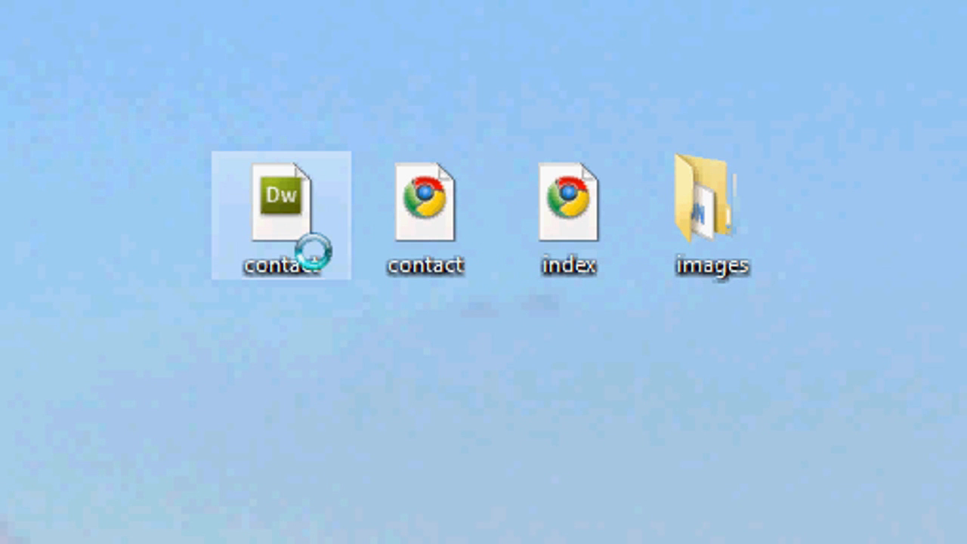
pyautogui.doubleClick(281, 198)
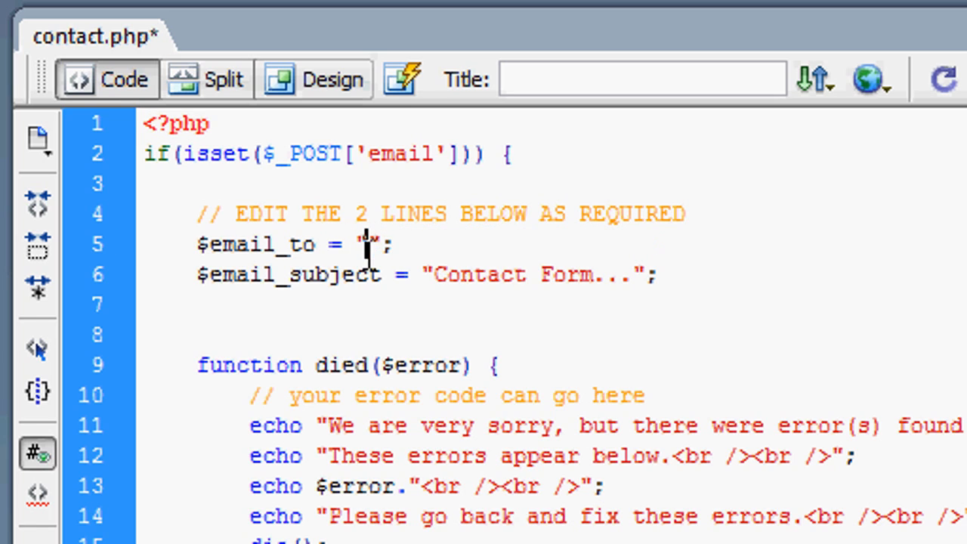
pyautogui.write('me@')
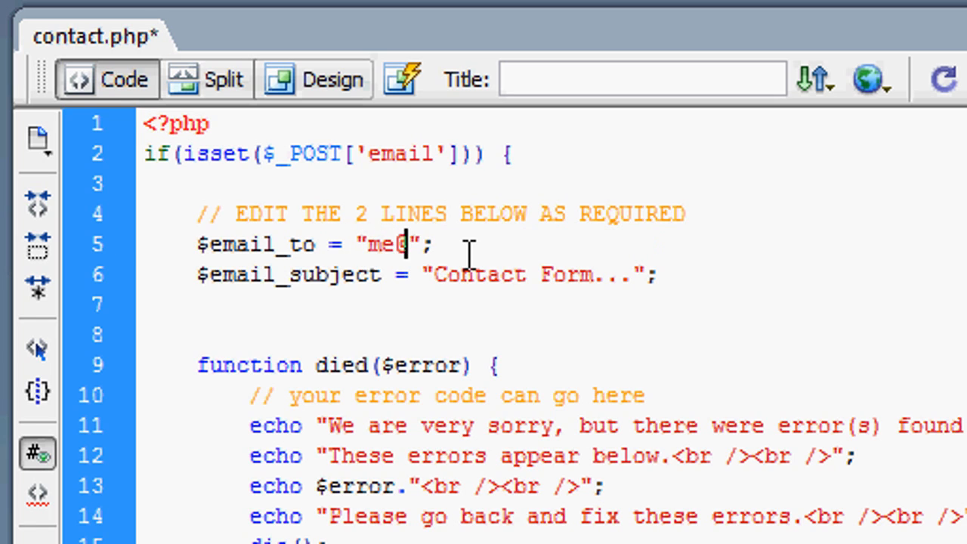
pyautogui.write('myhost.')
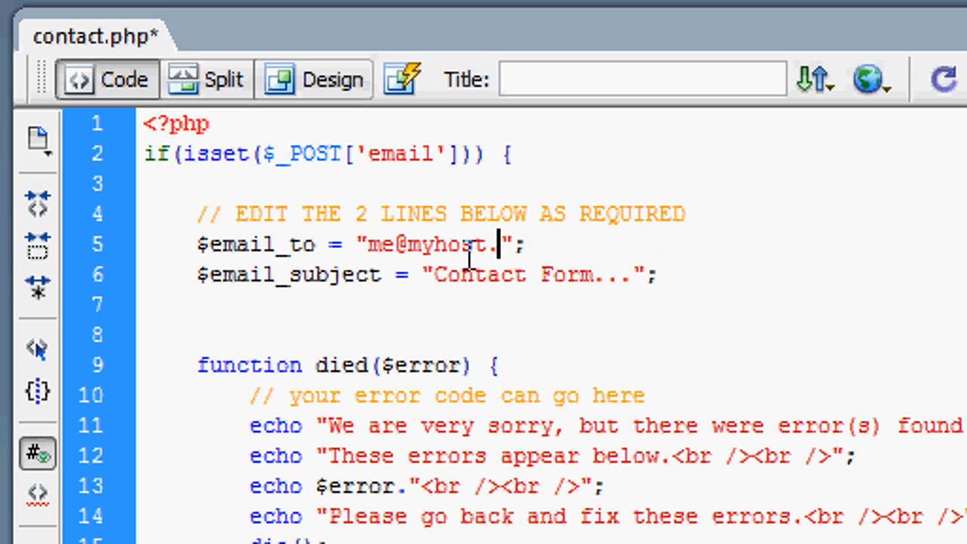
pyautogui.write('com')
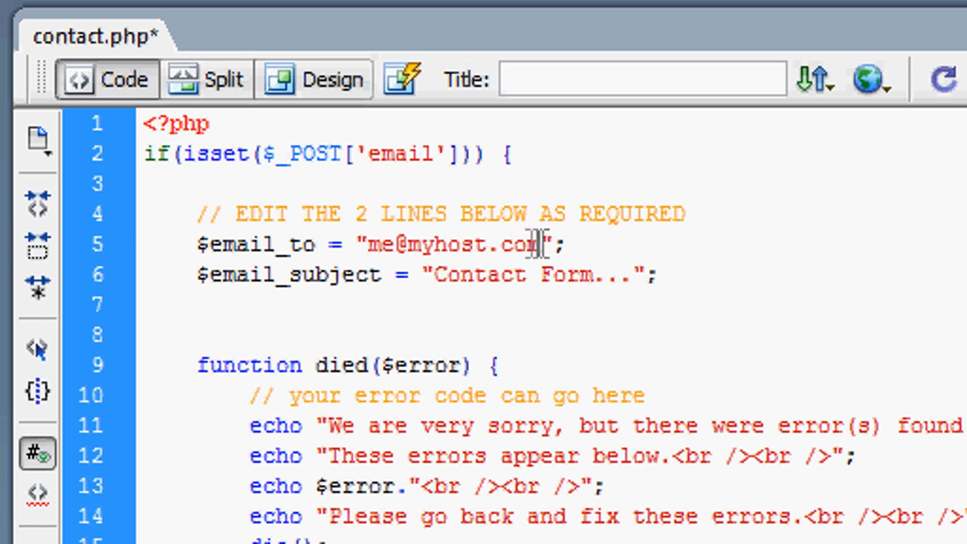
pyautogui.doubleClick(453, 244)
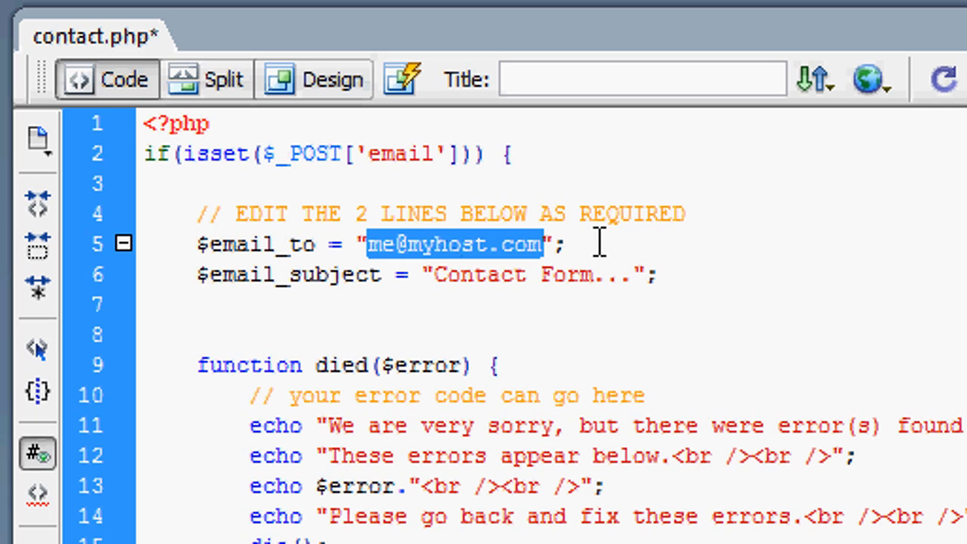
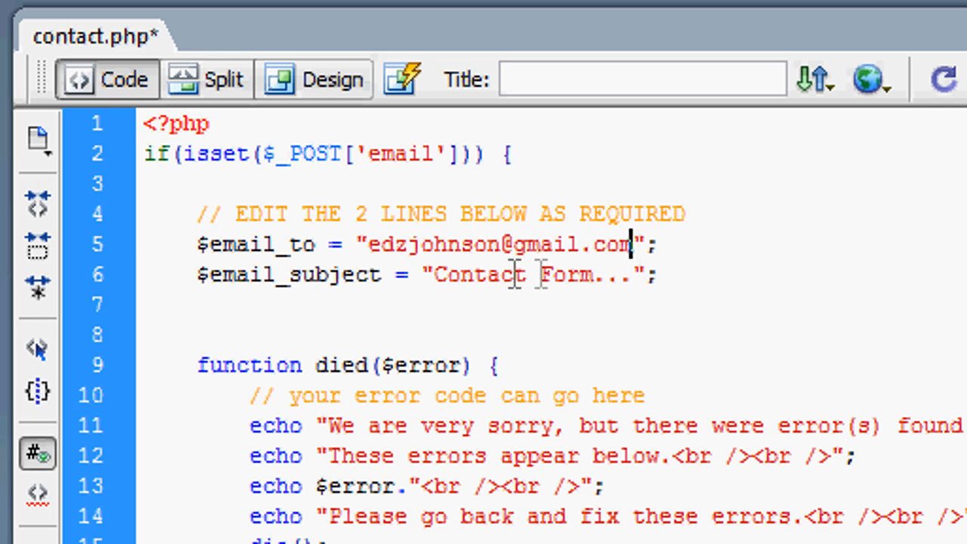
# Step: Rewrite the $email_subject string so it reads 'Contact Form.'
pyautogui.click(499, 275)
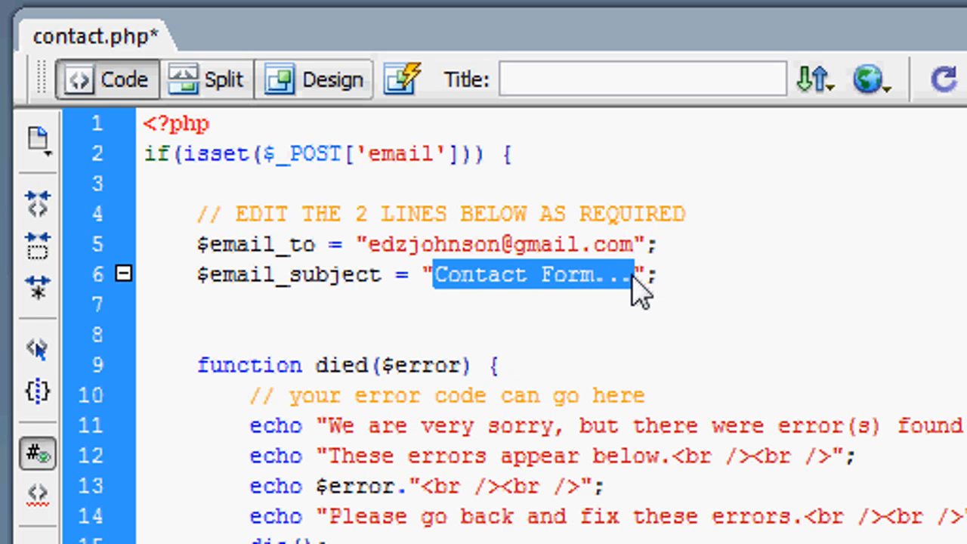
pyautogui.write('This is the su')
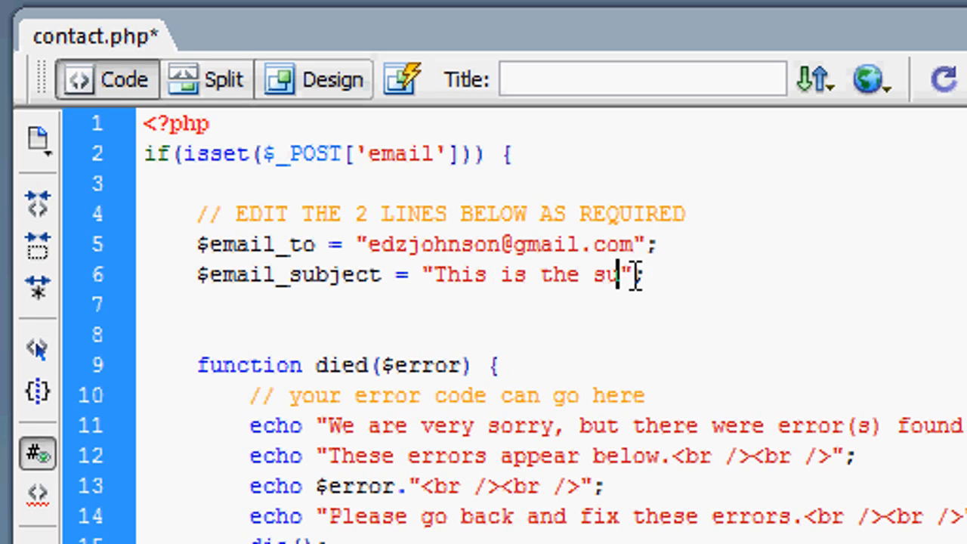
pyautogui.write('bject..')
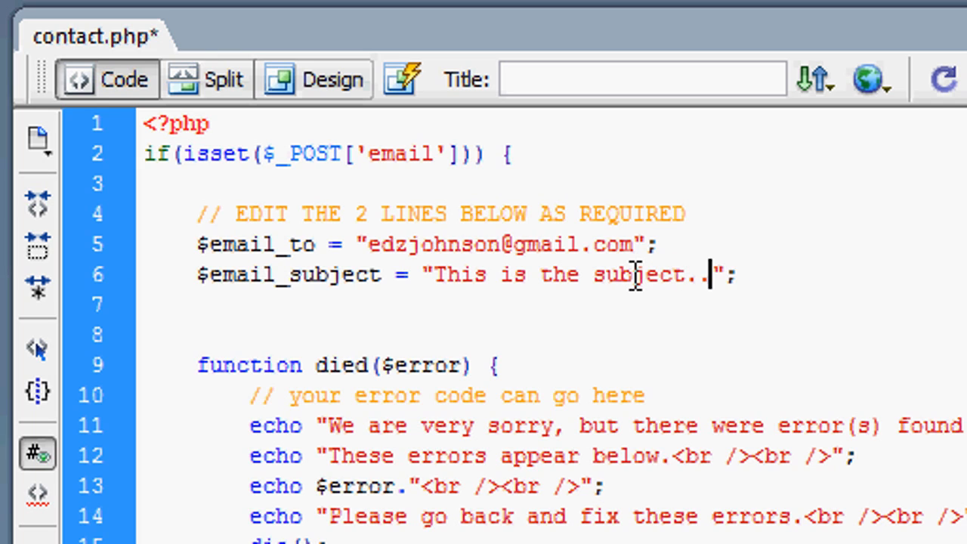
pyautogui.write('Co";')
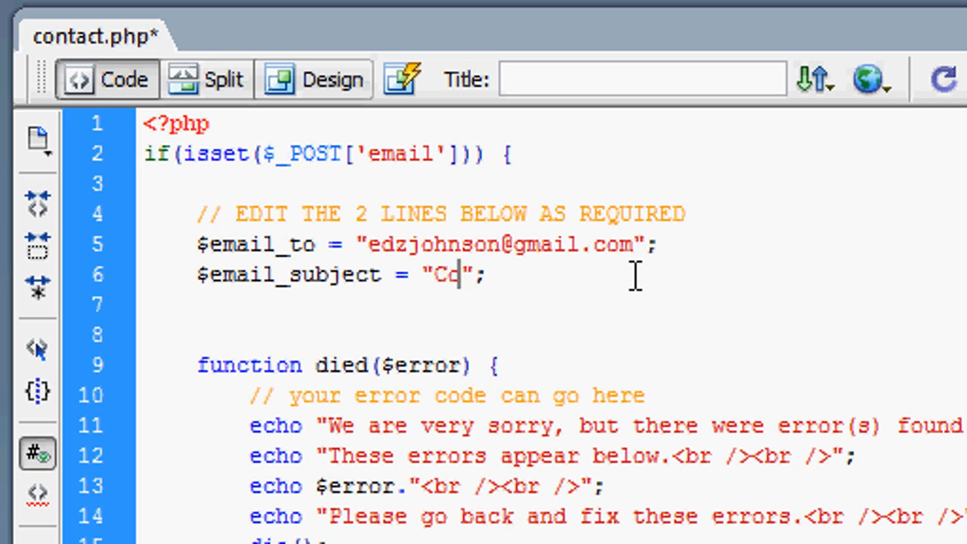
pyautogui.write('ntact Form...')
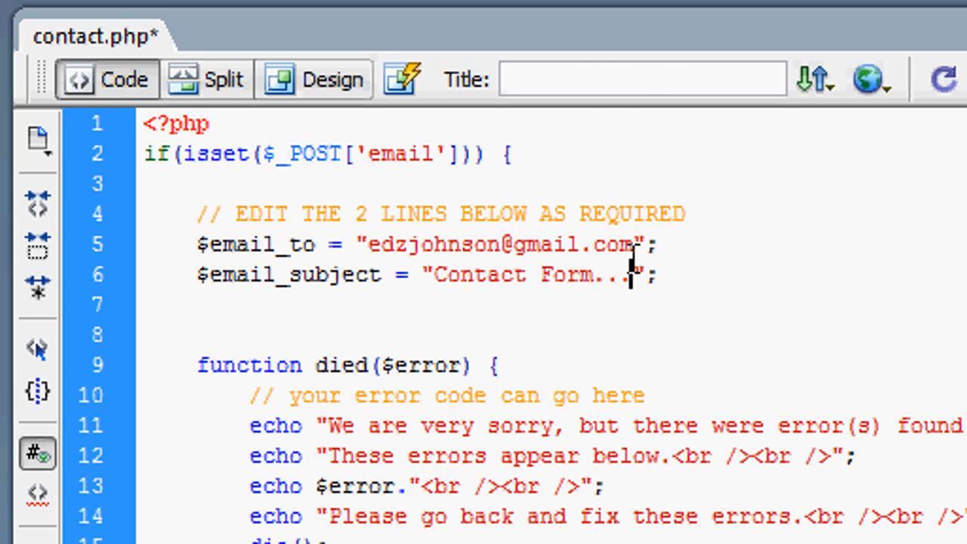
pyautogui.scroll(-3)
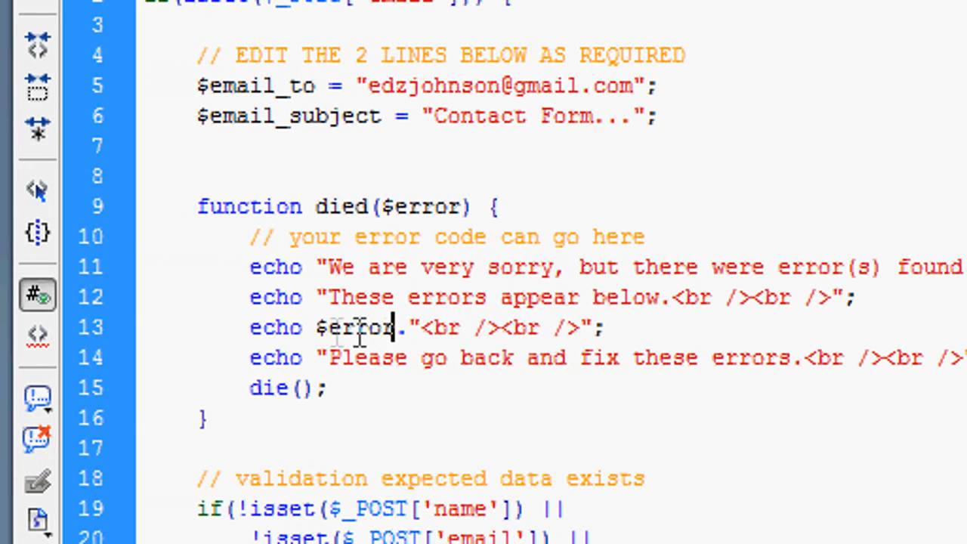
pyautogui.doubleClick(356, 328)
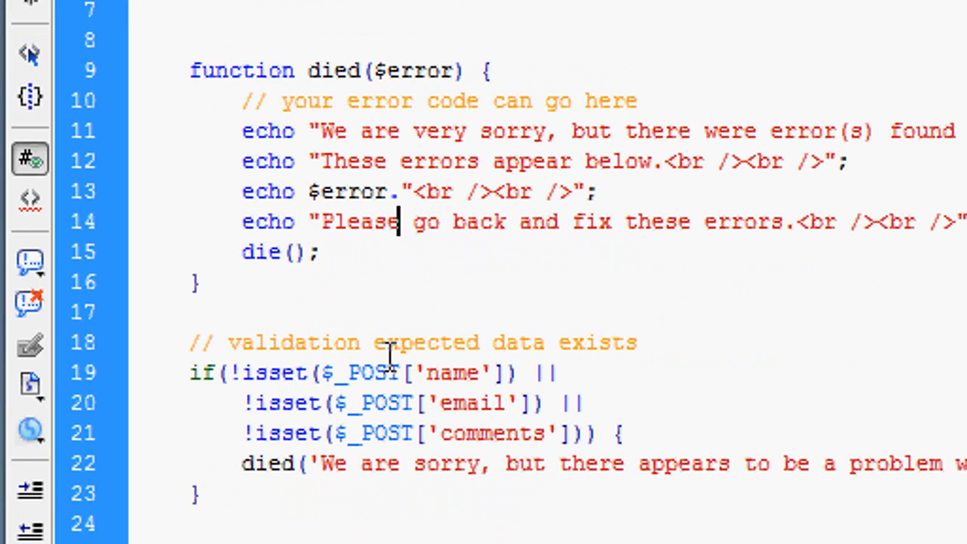
pyautogui.scroll(-3)
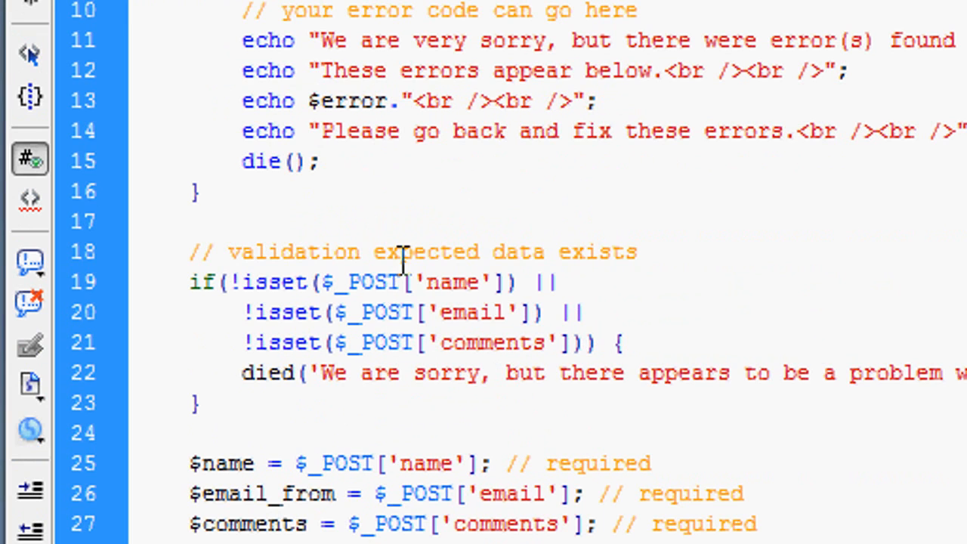
pyautogui.moveTo(654, 342)
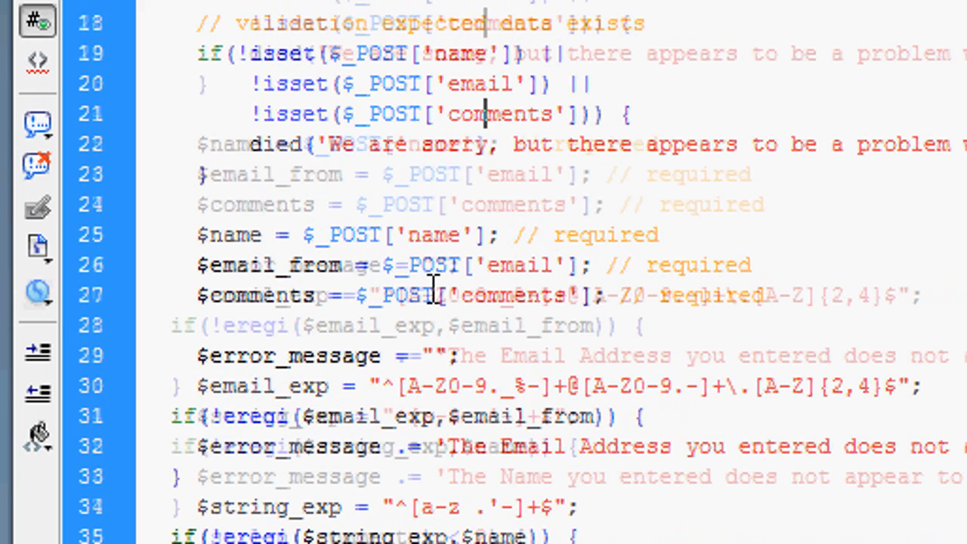
pyautogui.scroll(-3)
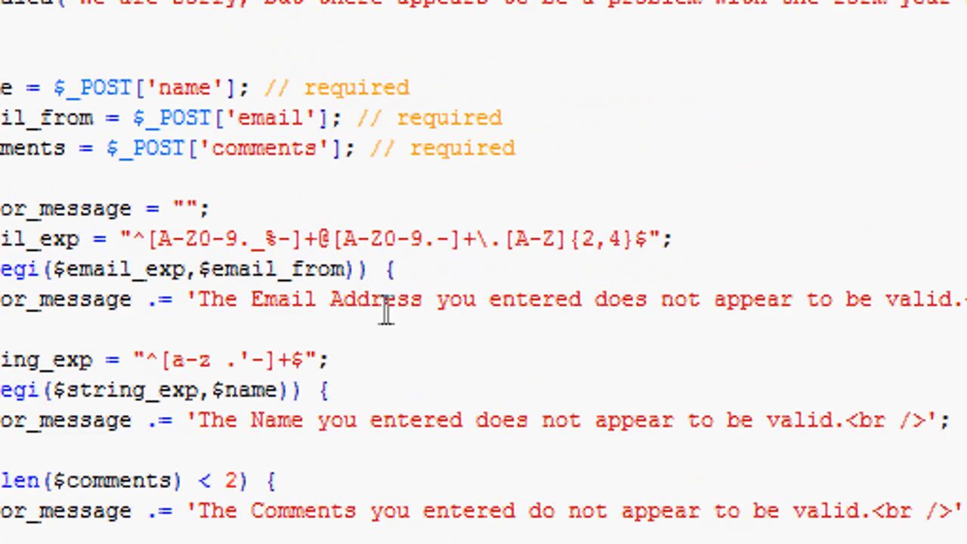
pyautogui.scroll(-3)
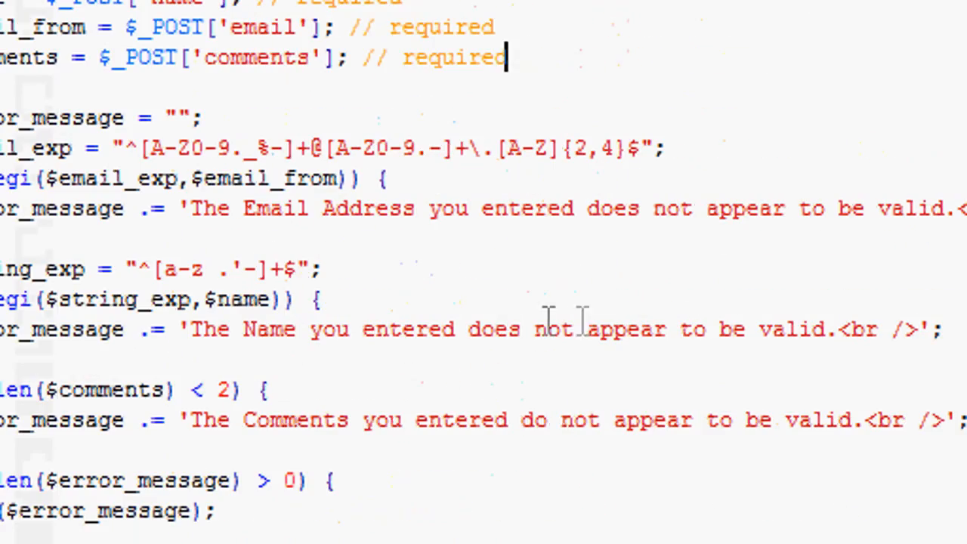
pyautogui.scroll(-3)
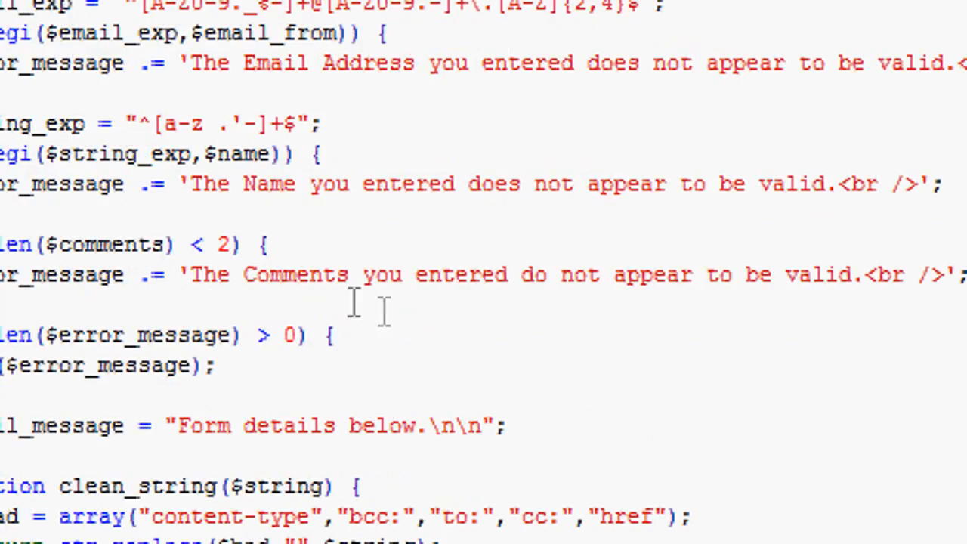
pyautogui.scroll(-3)
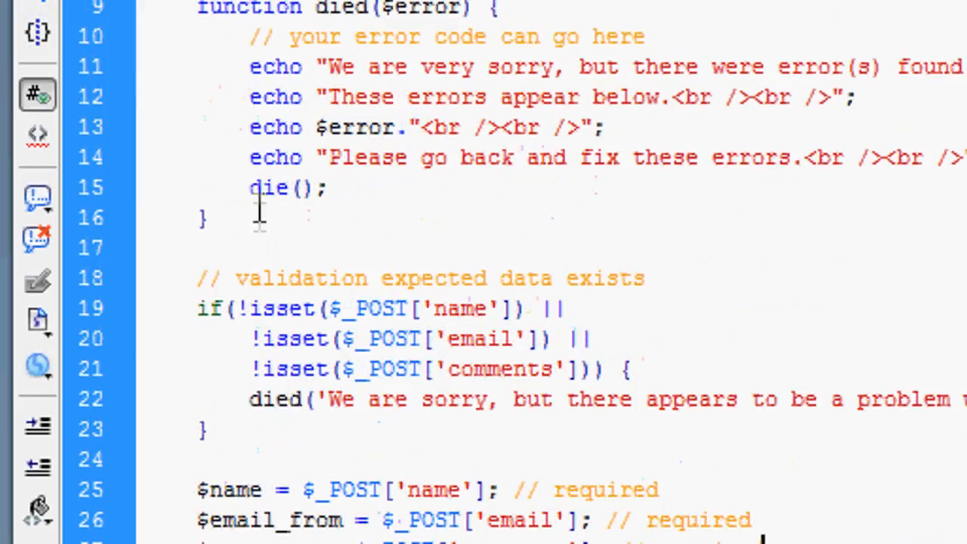
pyautogui.scroll(-3)
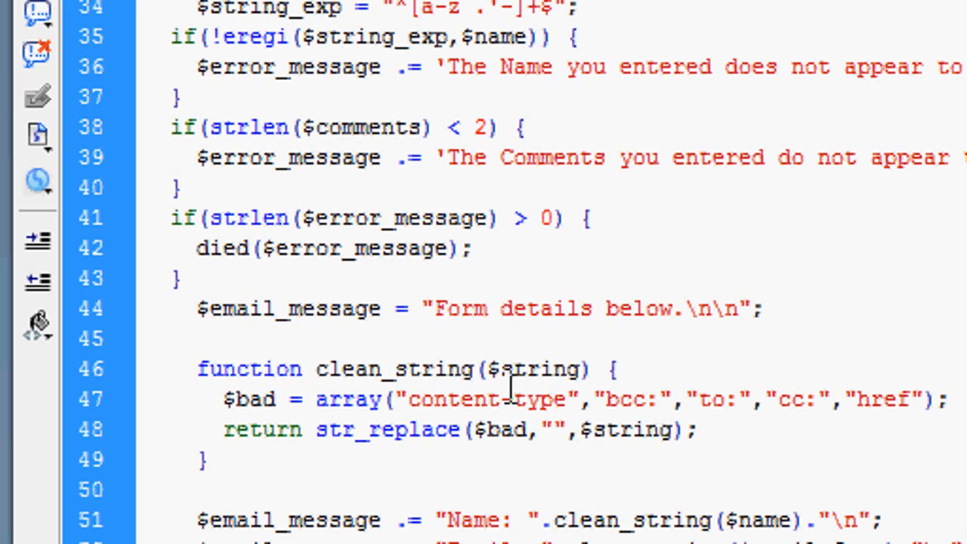
pyautogui.scroll(-3)
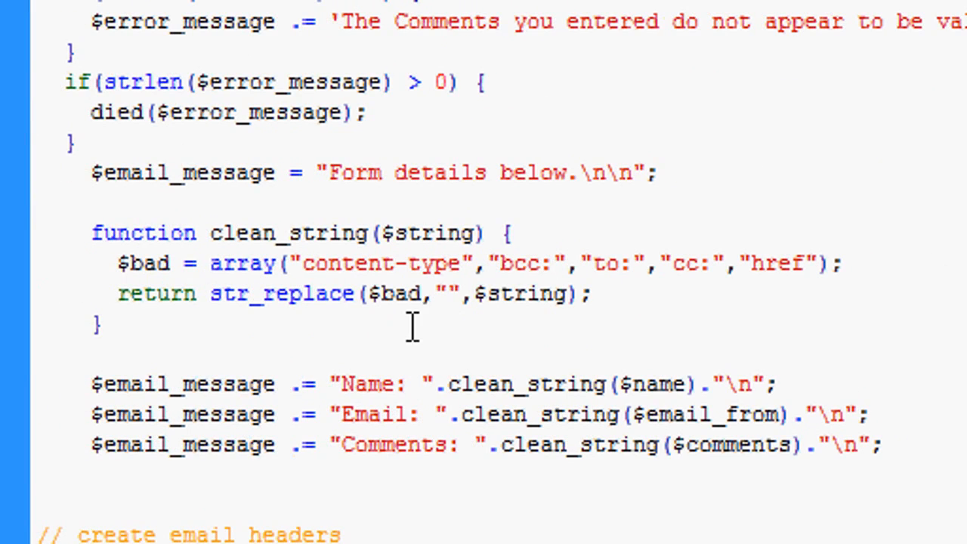
pyautogui.scroll(-3)
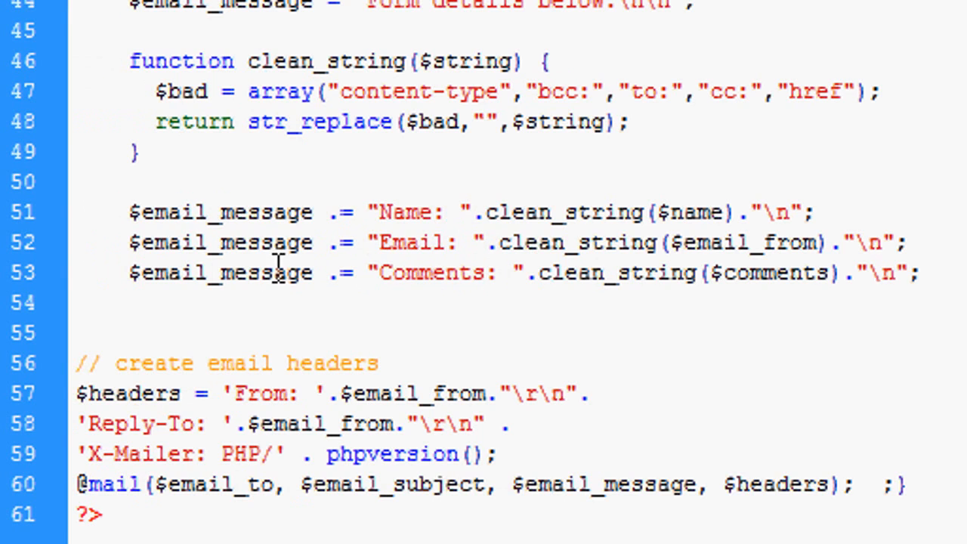
pyautogui.hscroll(3)
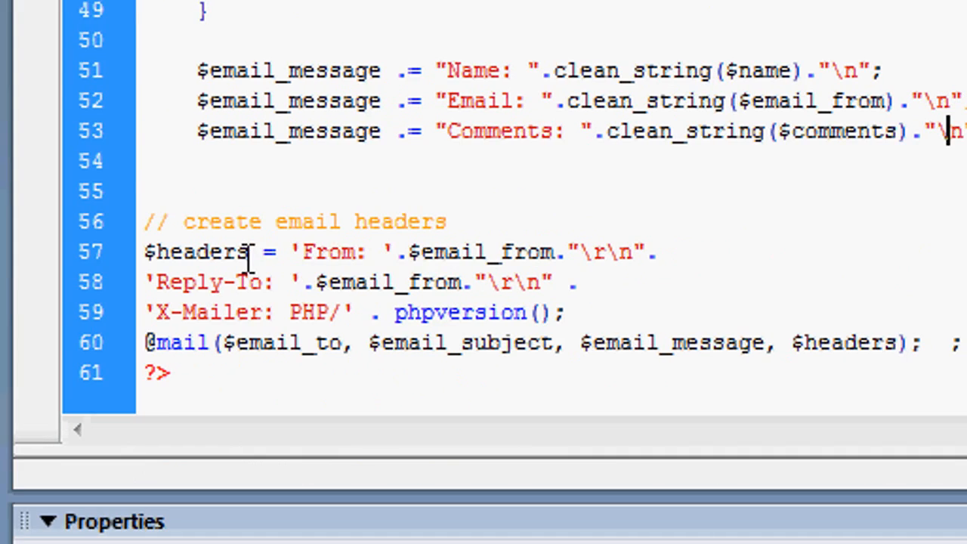
pyautogui.moveTo(302, 283)
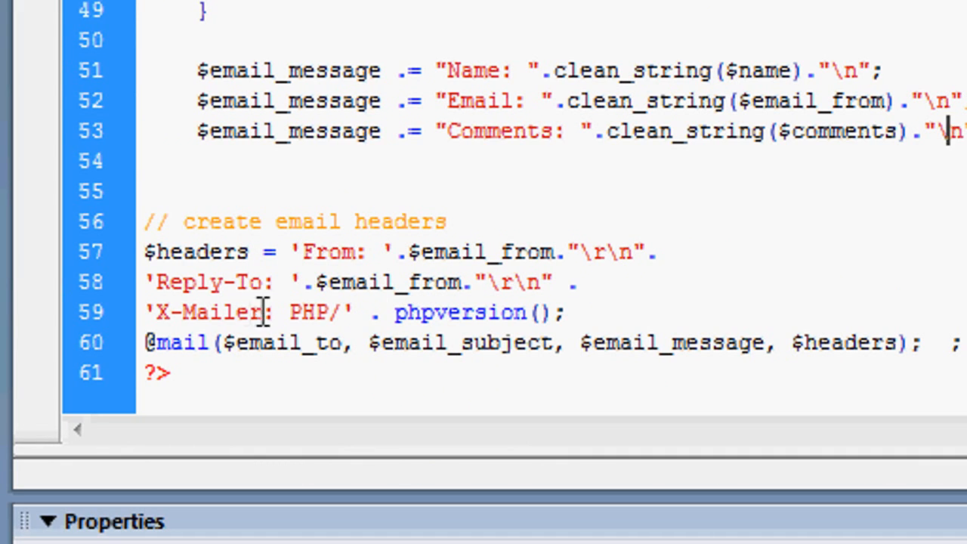
pyautogui.moveTo(383, 188)
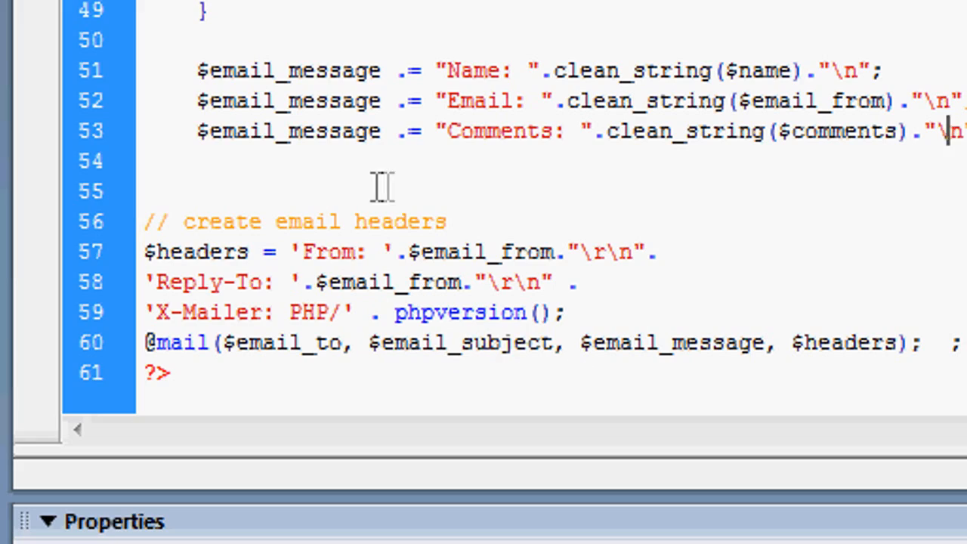
pyautogui.scroll(3)
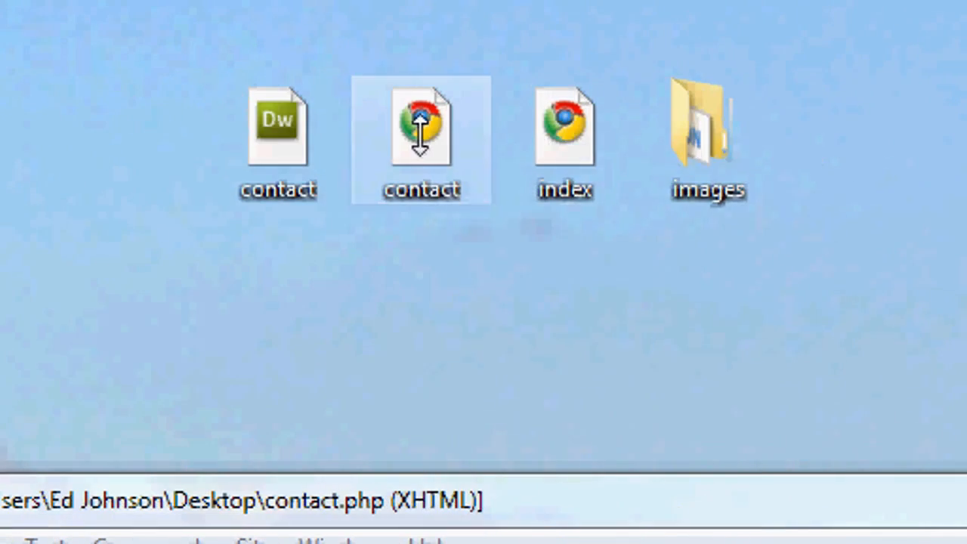
# Step: Open contact.html from the desktop with Dreamweaver via its context menu
pyautogui.rightClick(422, 129)
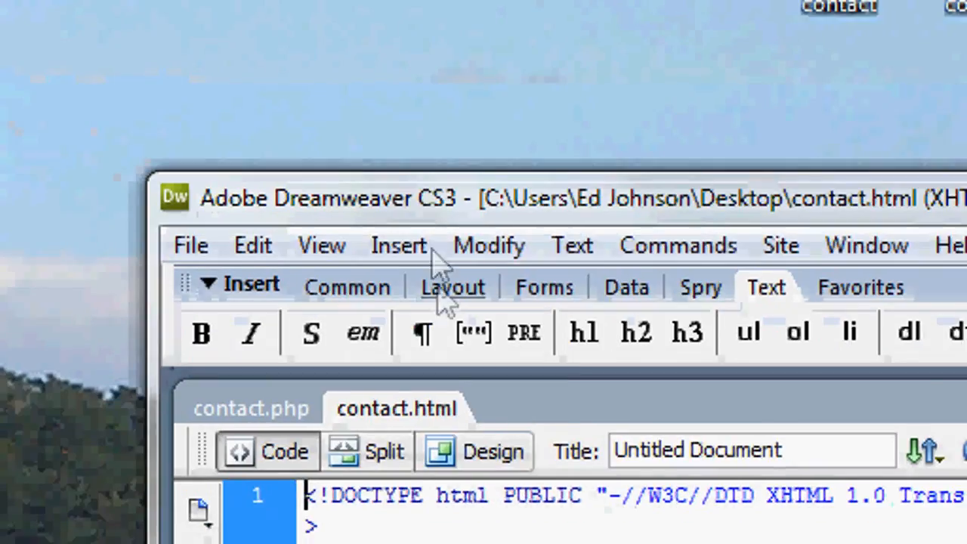
# Step: Check contact.html's form field name attributes in Code view, then return to contact.php
pyautogui.click(476, 451)
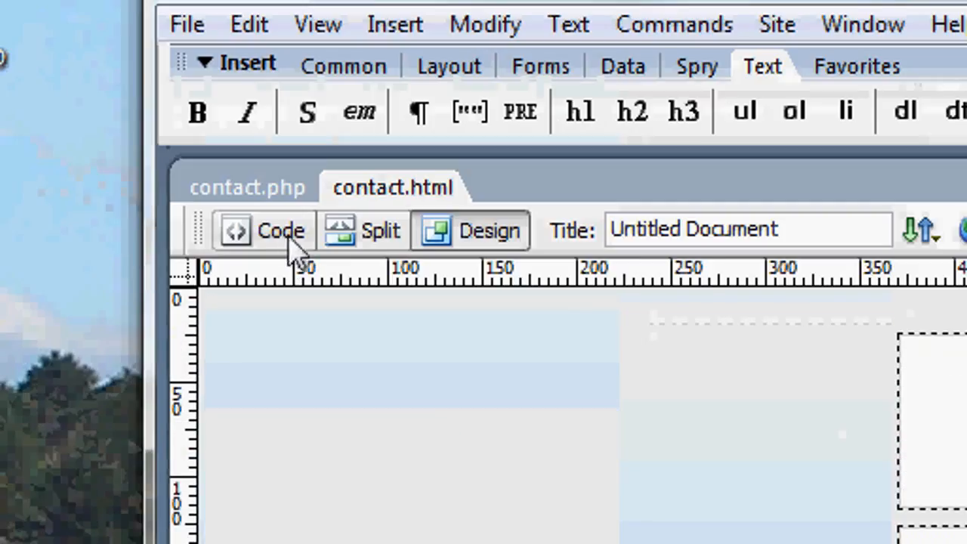
pyautogui.click(264, 230)
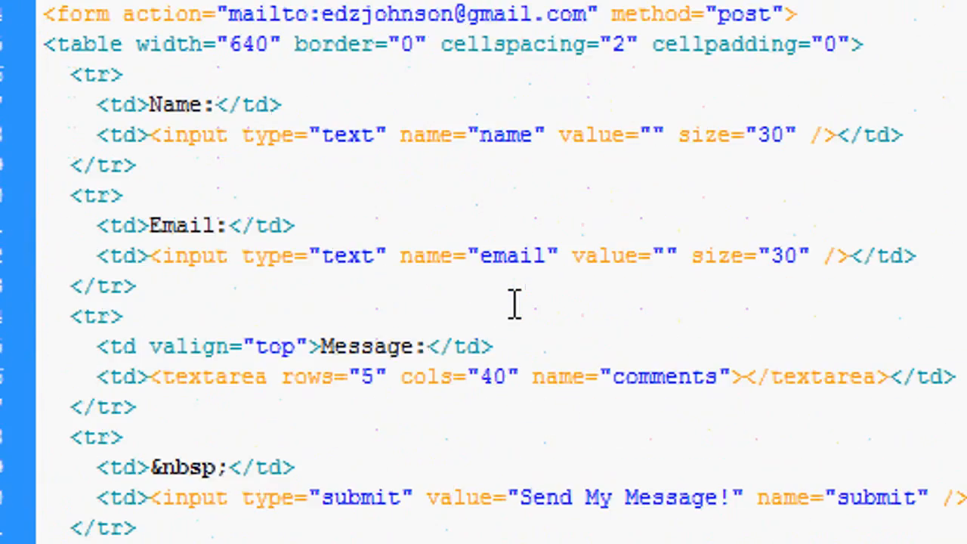
pyautogui.scroll(-3)
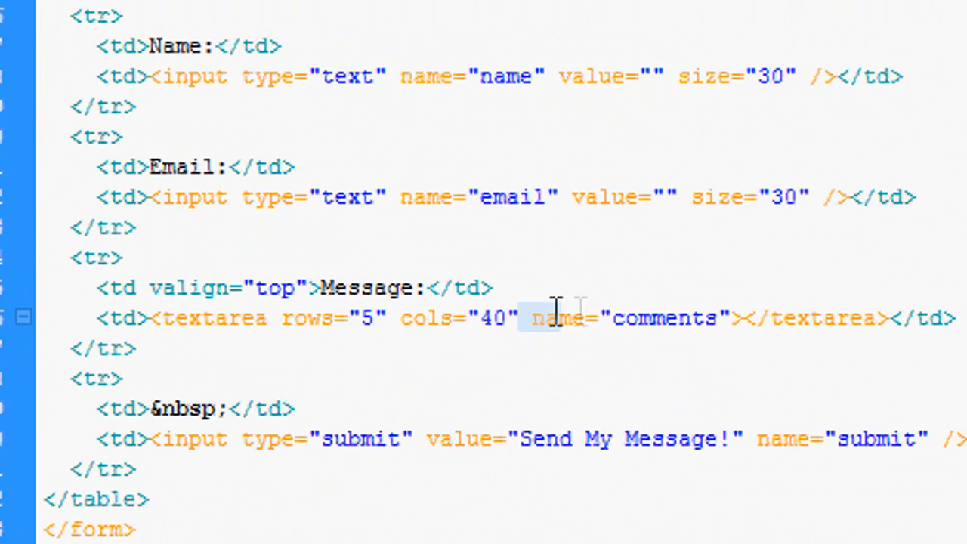
pyautogui.doubleClick(554, 317)
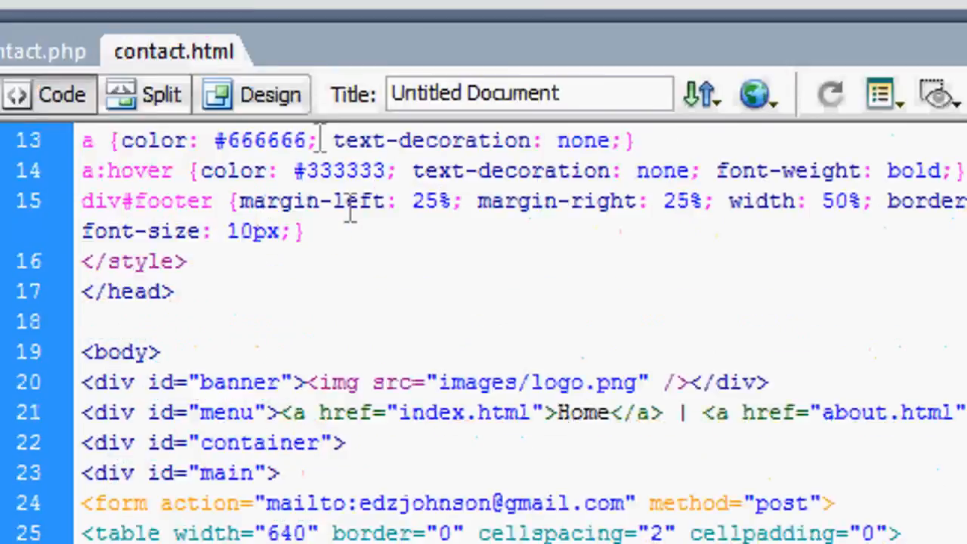
pyautogui.click(43, 51)
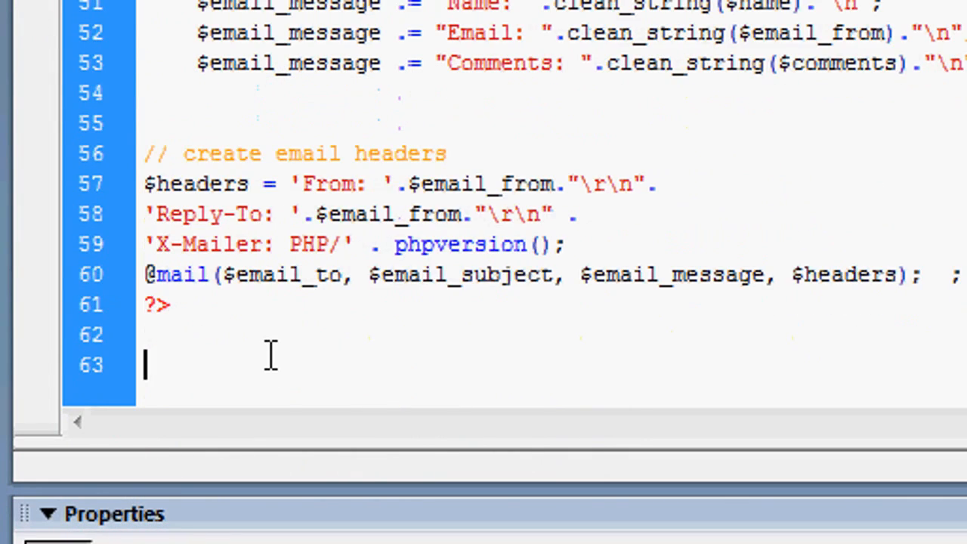
# Step: Add html, head with title 'Contact sent successfully!', body and center tags after ?>
pyautogui.write('<html>')
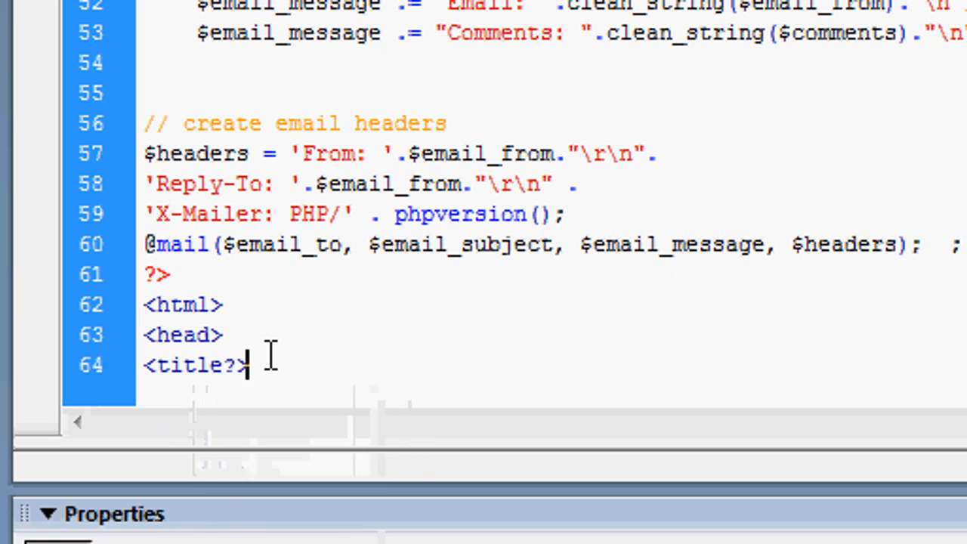
pyautogui.write('Contet')
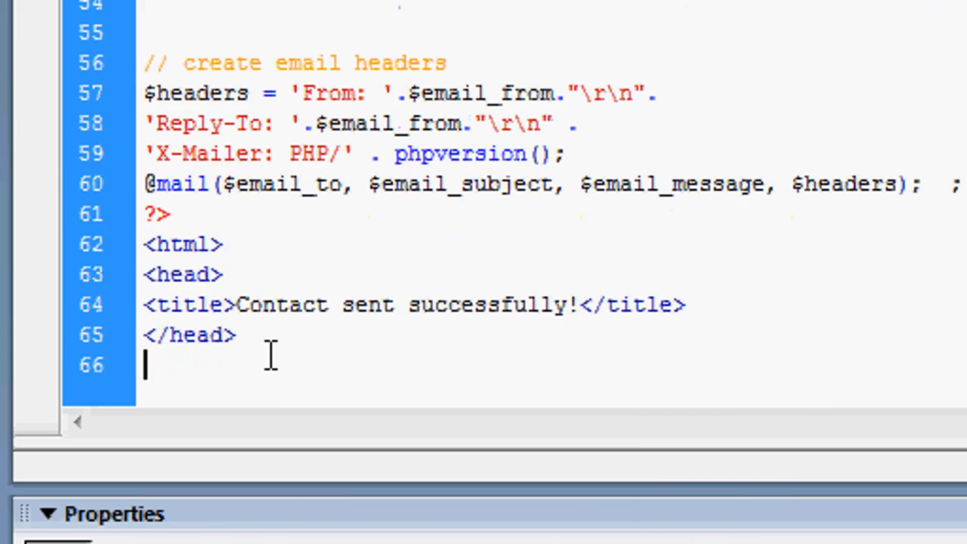
pyautogui.write('<bdoy')
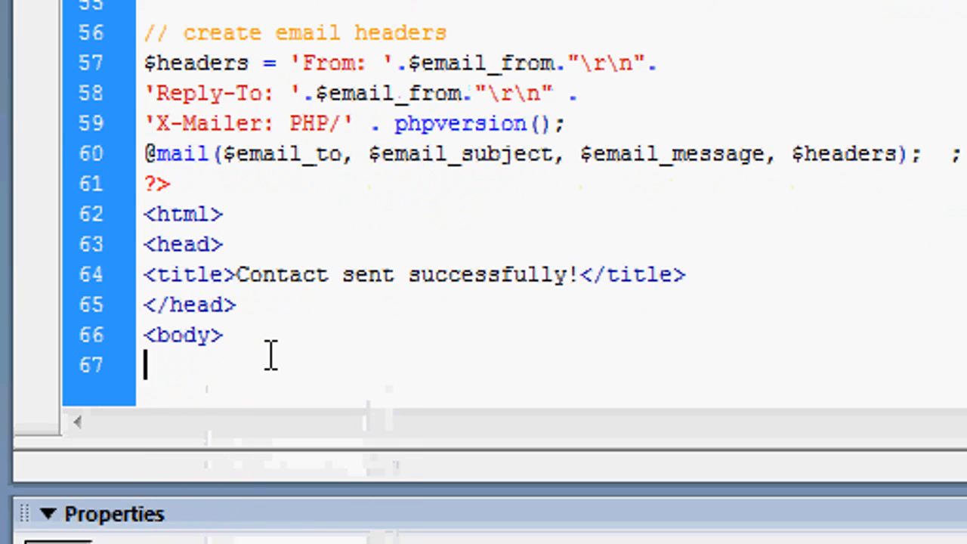
pyautogui.write('<cente')
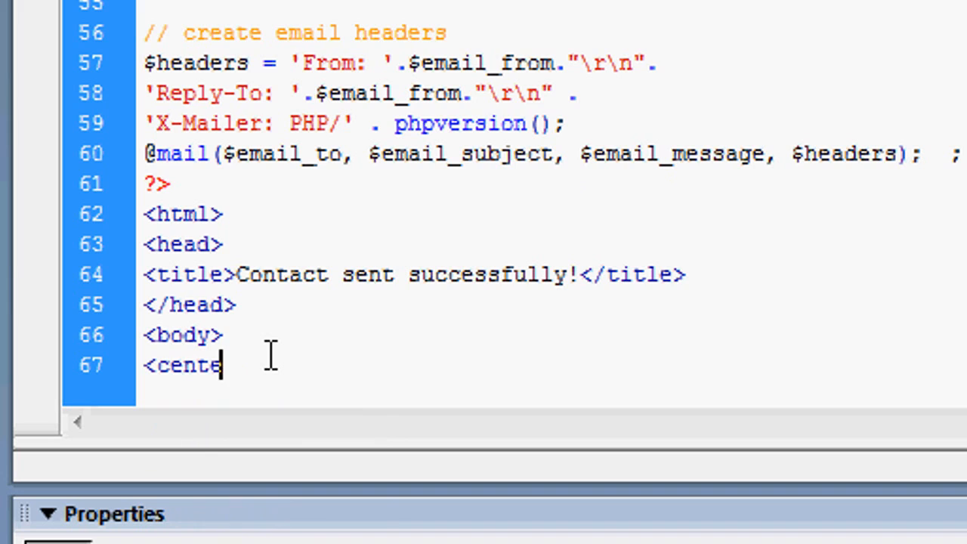
# Step: Write the centred confirmation message 'Your Message Was Sent!'
pyautogui.press('enter')
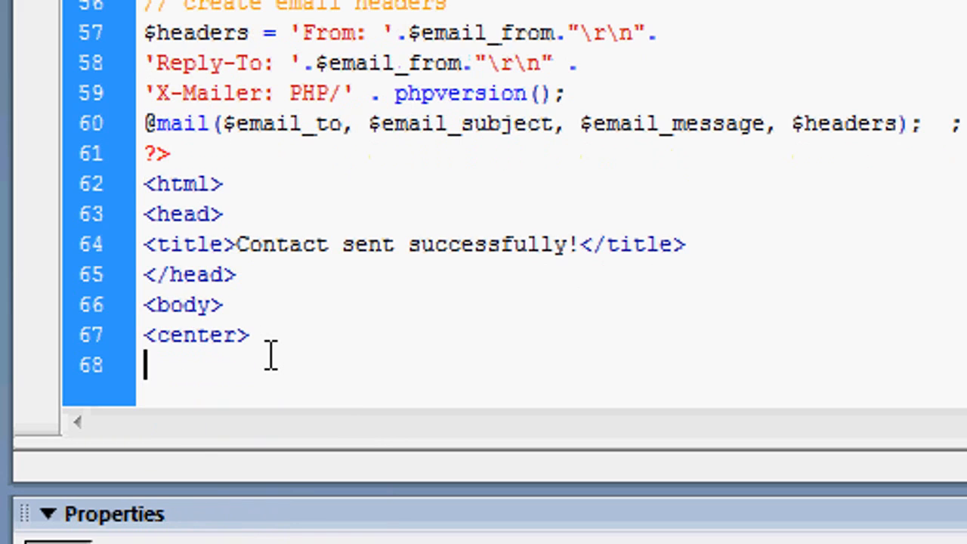
pyautogui.write('Your Mess')
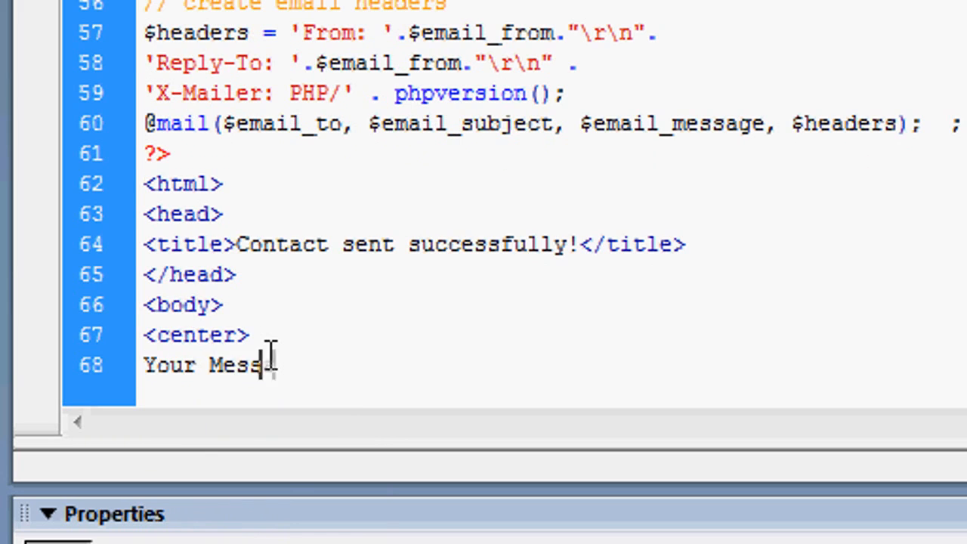
pyautogui.write('age Was')
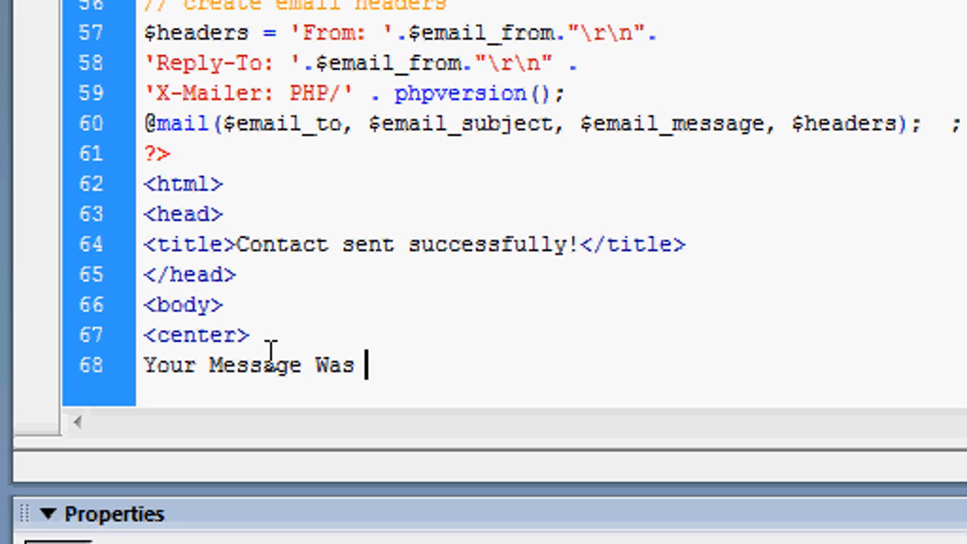
pyautogui.write('Sent!')
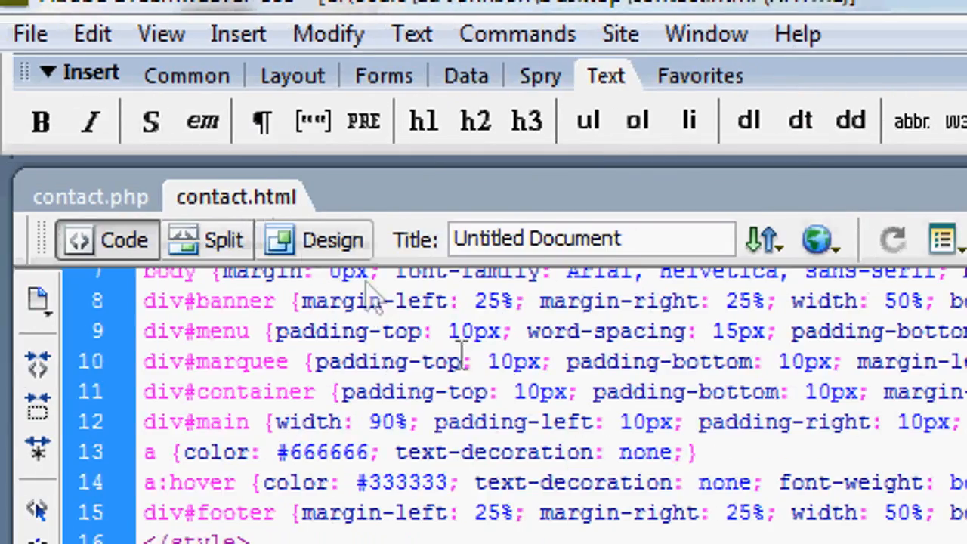
pyautogui.scroll(-3)
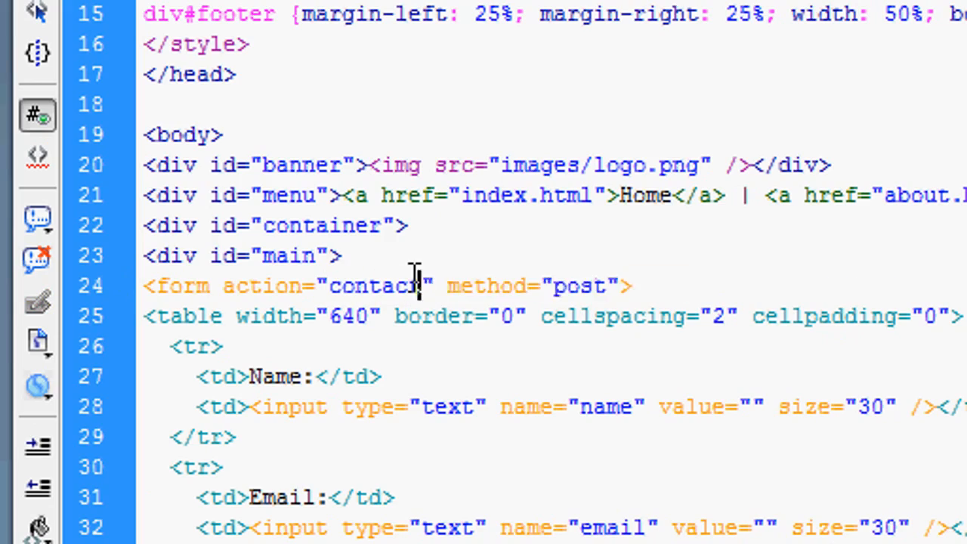
pyautogui.write('.php')
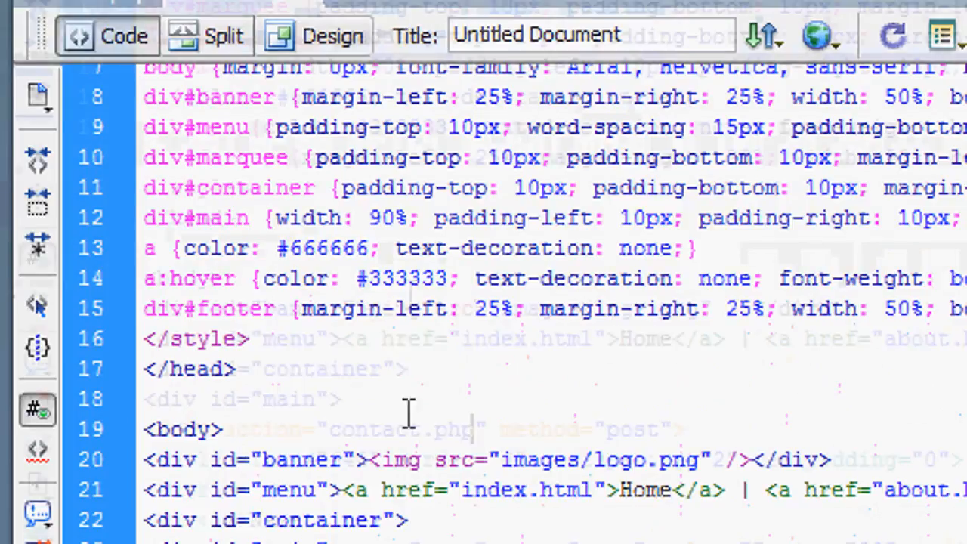
pyautogui.scroll(-3)
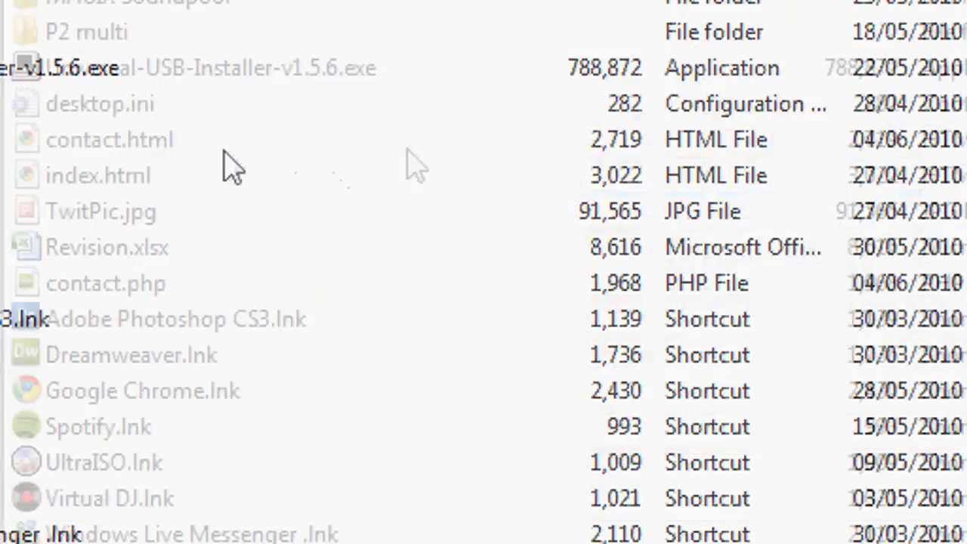
# Step: Upload contact.html, contact.php and index.html to the remote site folder, then switch to the browser
pyautogui.scroll(-3)
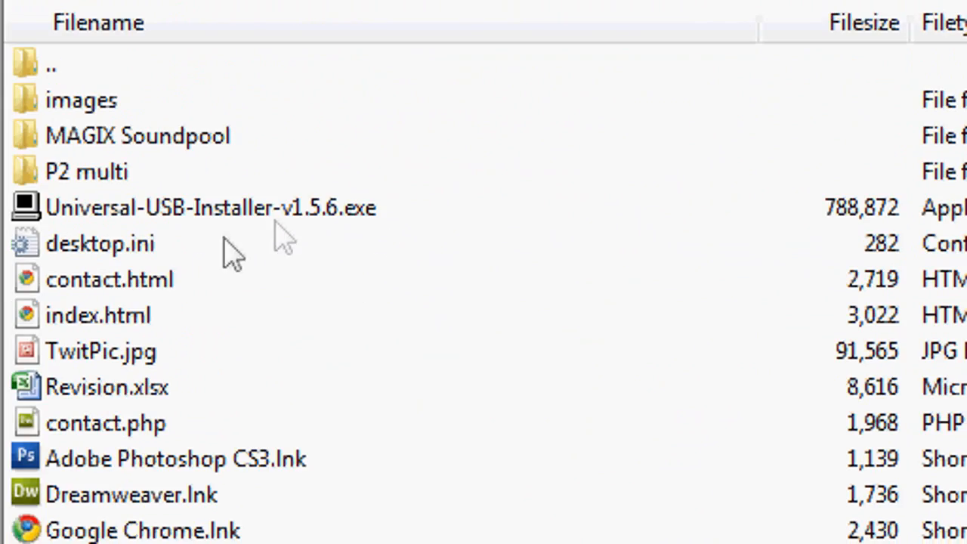
pyautogui.scroll(-3)
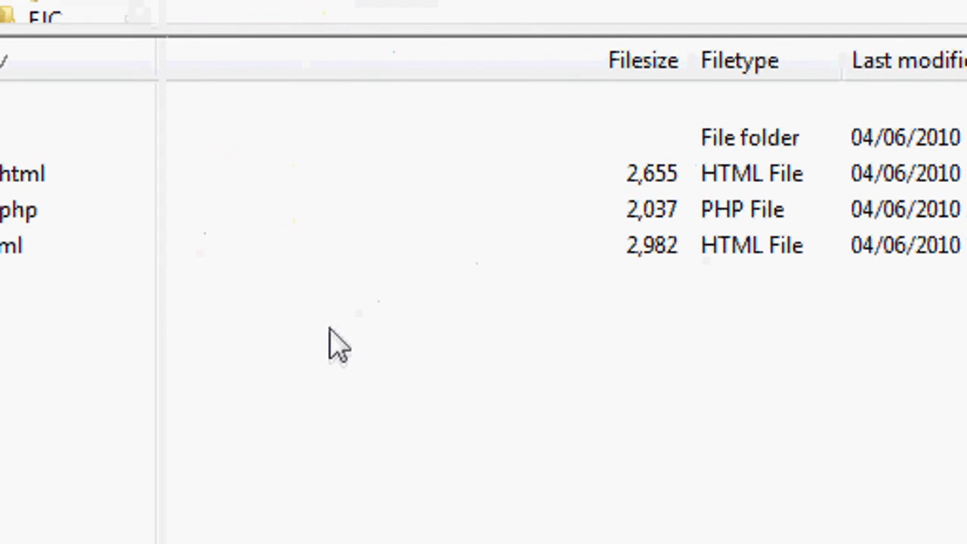
pyautogui.click(47, 505)
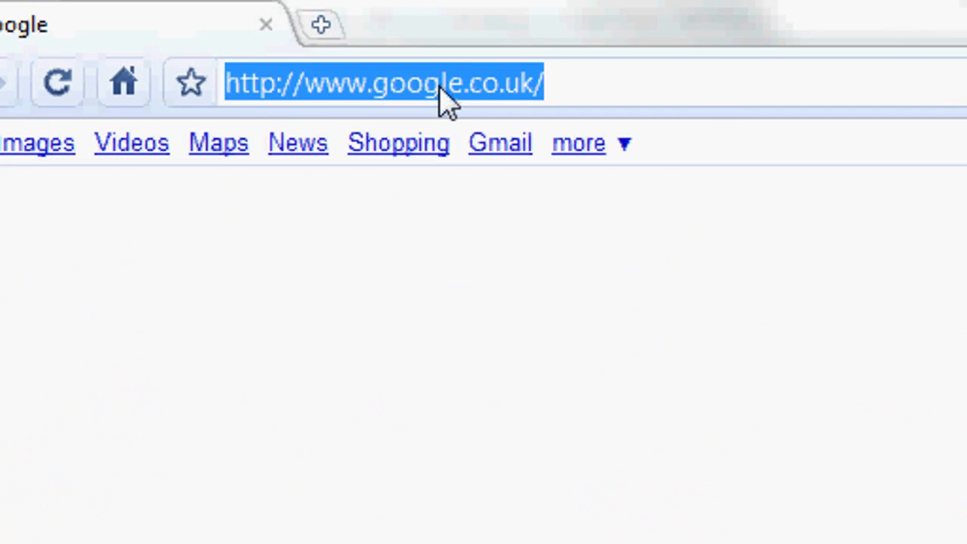
# Step: Load the live site at edzjohnson.com/tutorials/index.htm in Chrome
pyautogui.write('ed')
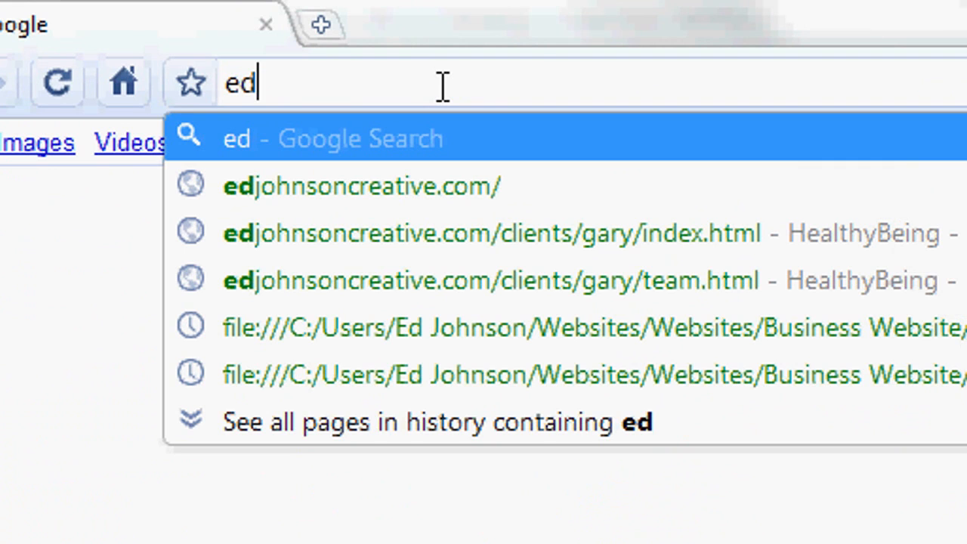
pyautogui.write('zjohnson.com/')
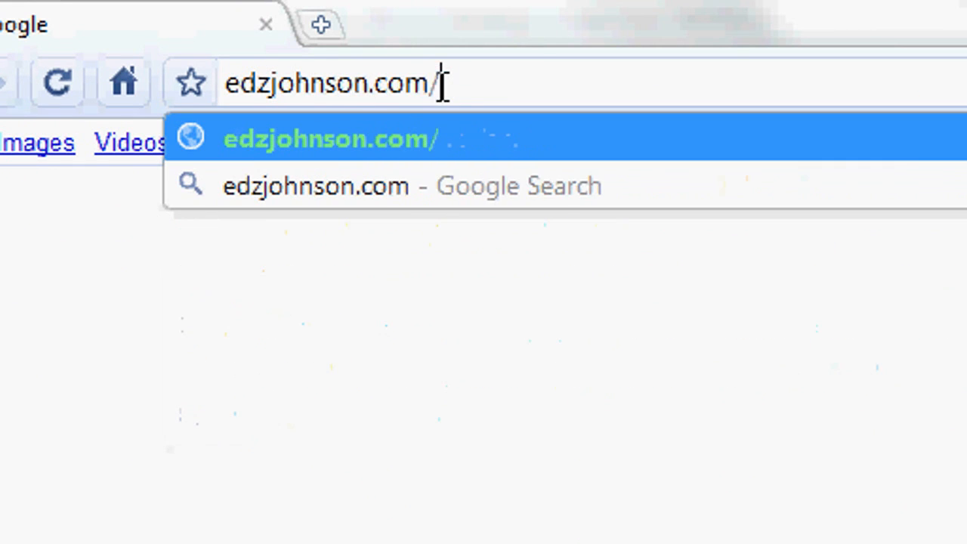
pyautogui.write('tutorials/ind')
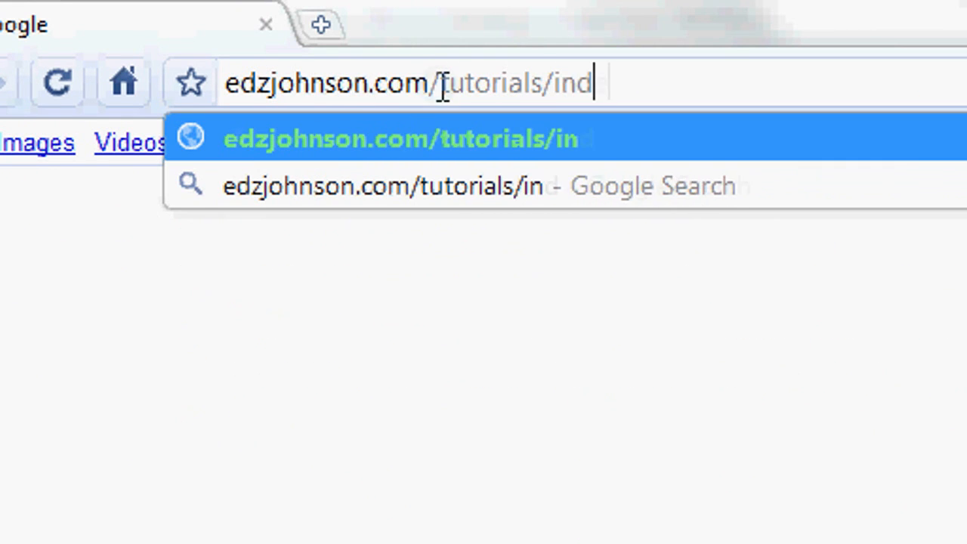
pyautogui.write('ex.htm')
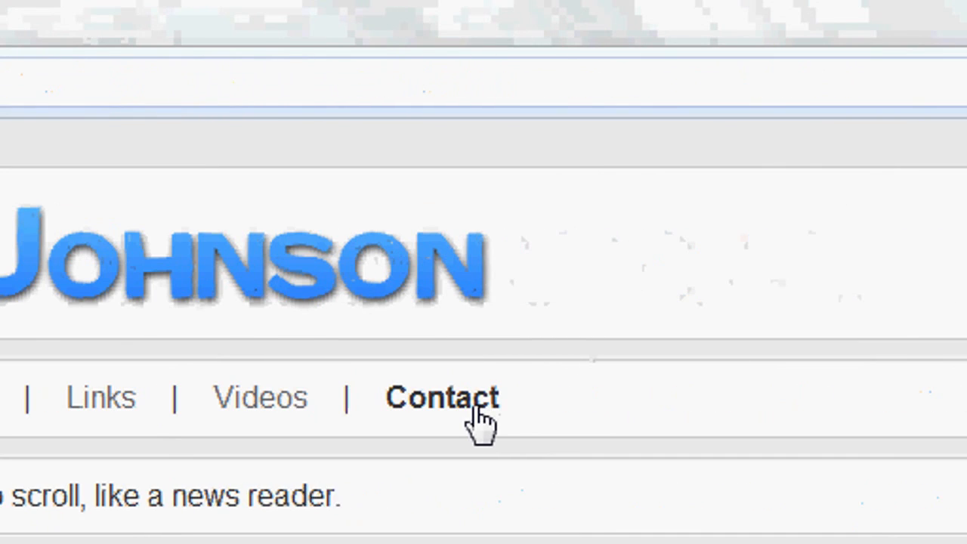
# Step: Submit a test message from Edward asking if the contact form works, then head to Gmail
pyautogui.click(442, 397)
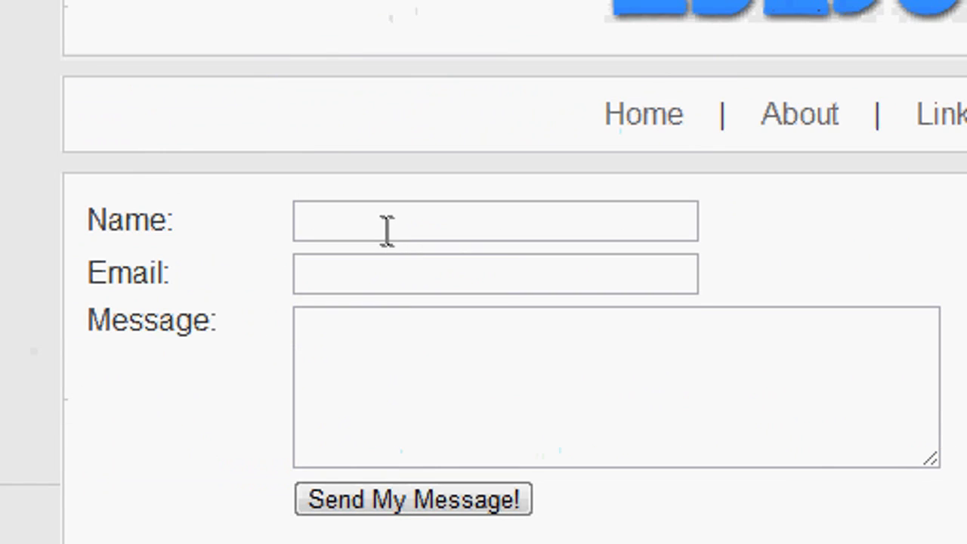
pyautogui.click(495, 221)
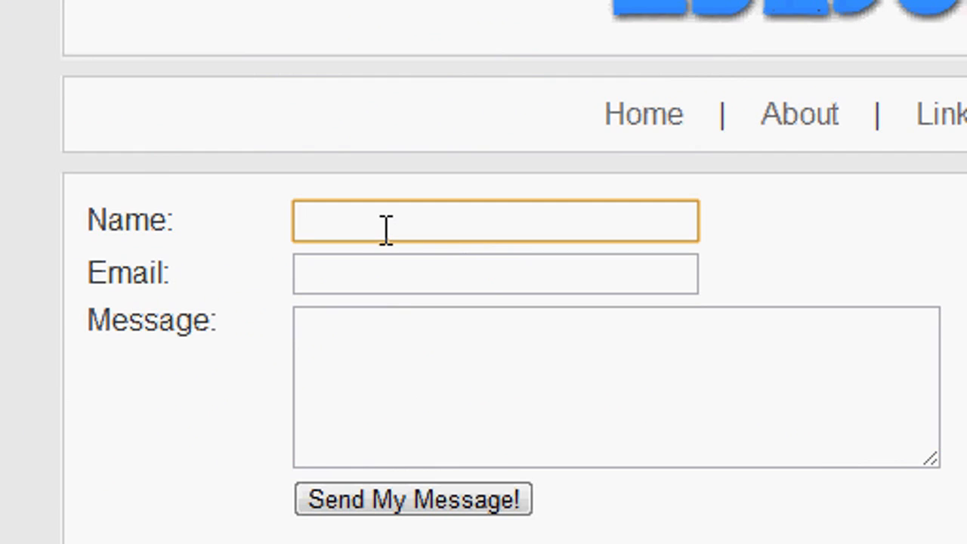
pyautogui.write('Edward')
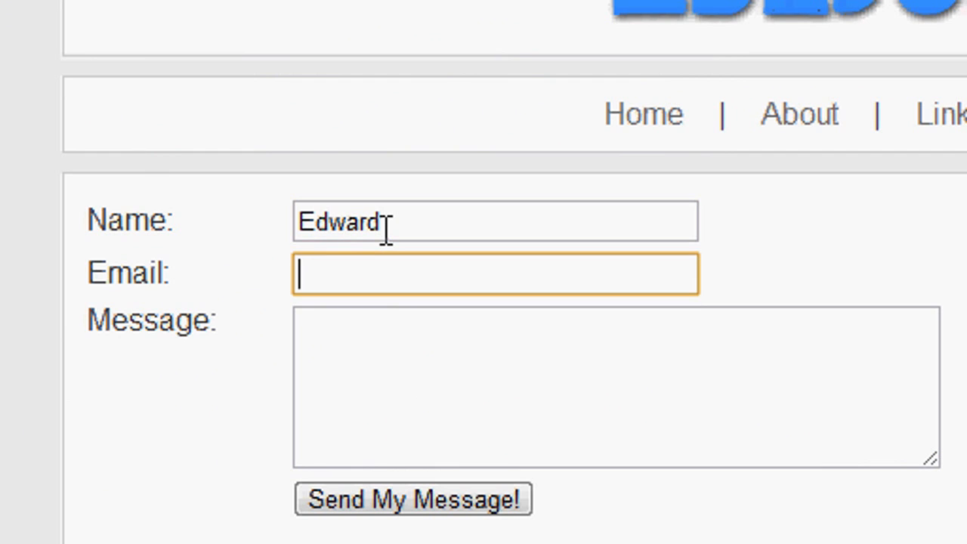
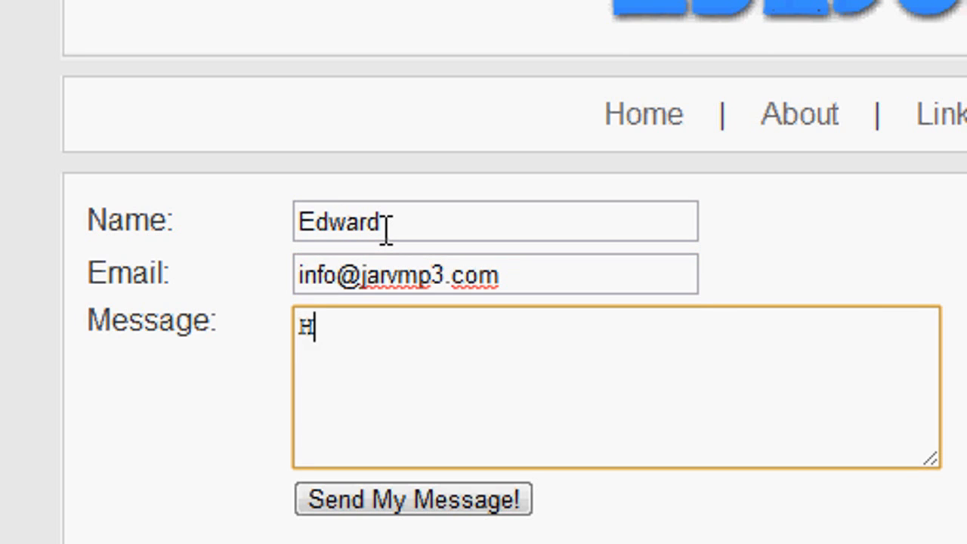
pyautogui.write('i,')
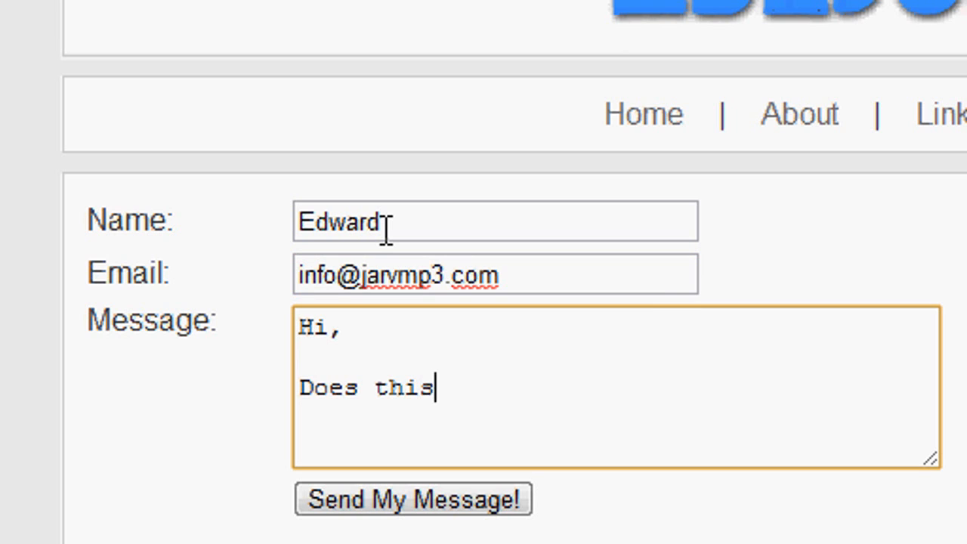
pyautogui.write('contact form work~!?!?!?')
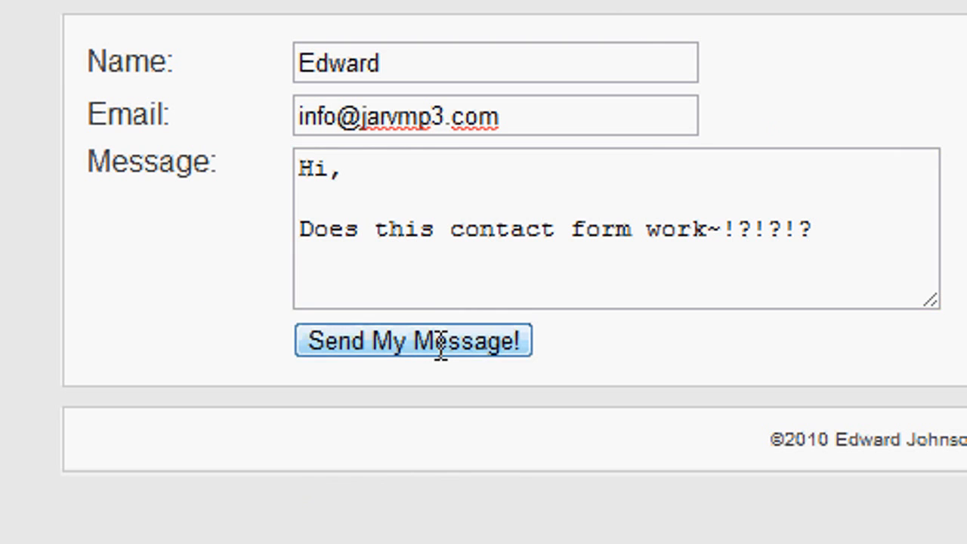
pyautogui.click(414, 341)
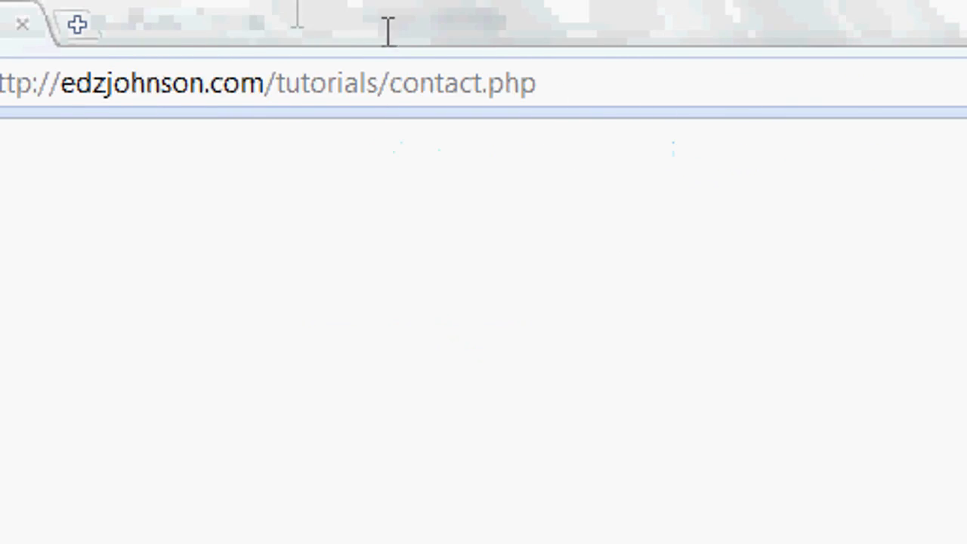
pyautogui.write('gmai')
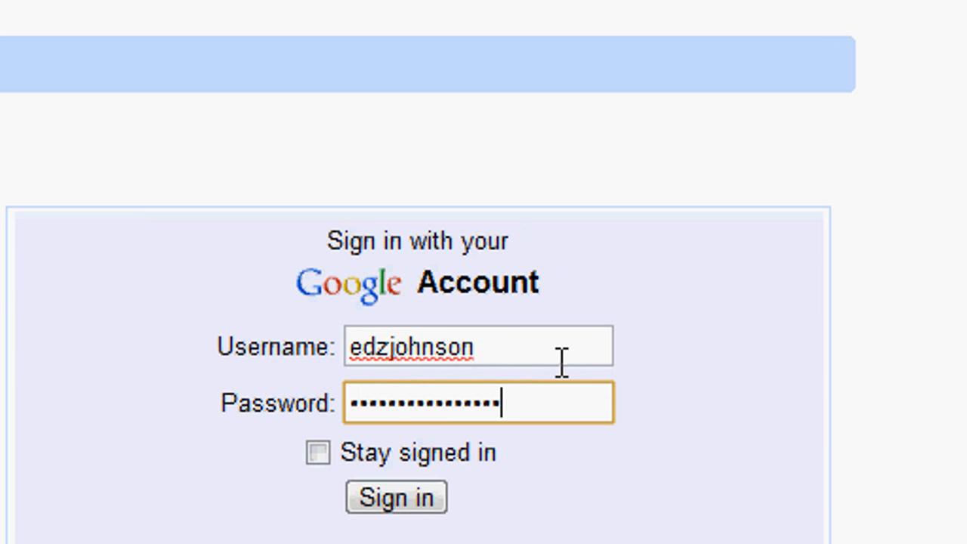
# Step: Sign in to the Gmail account to reach the inbox
pyautogui.click(396, 497)
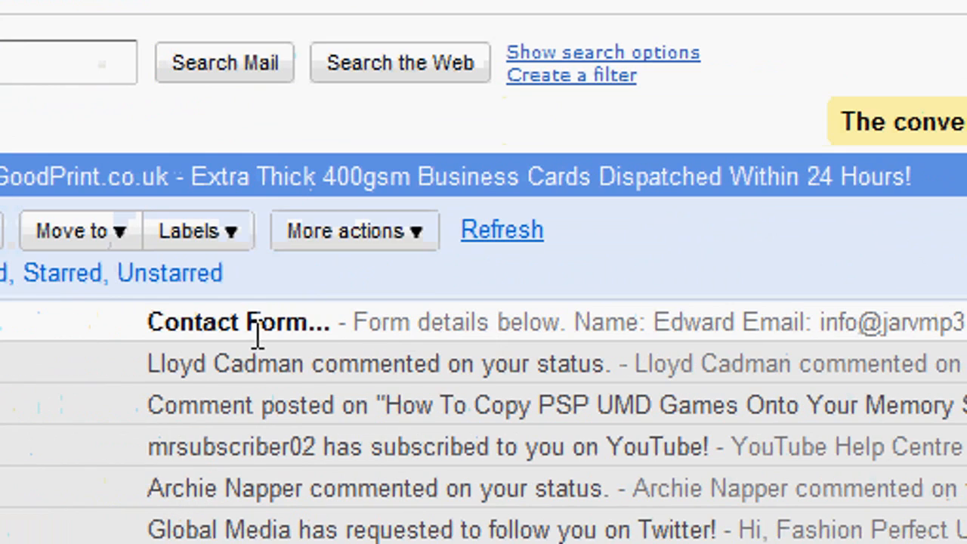
# Step: Read the Contact Form email's submitted name, address and comment, then go back to the site's home page
pyautogui.click(238, 323)
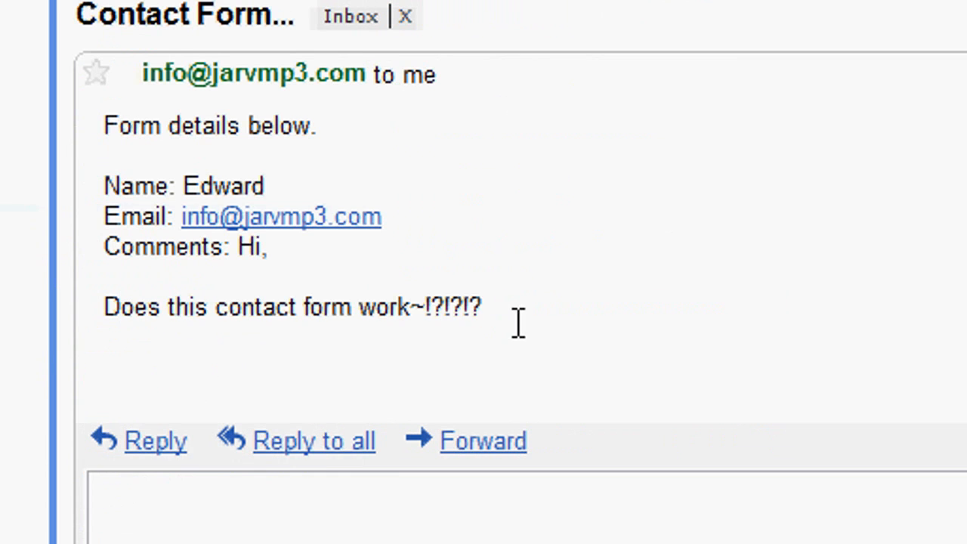
pyautogui.doubleClick(563, 217)
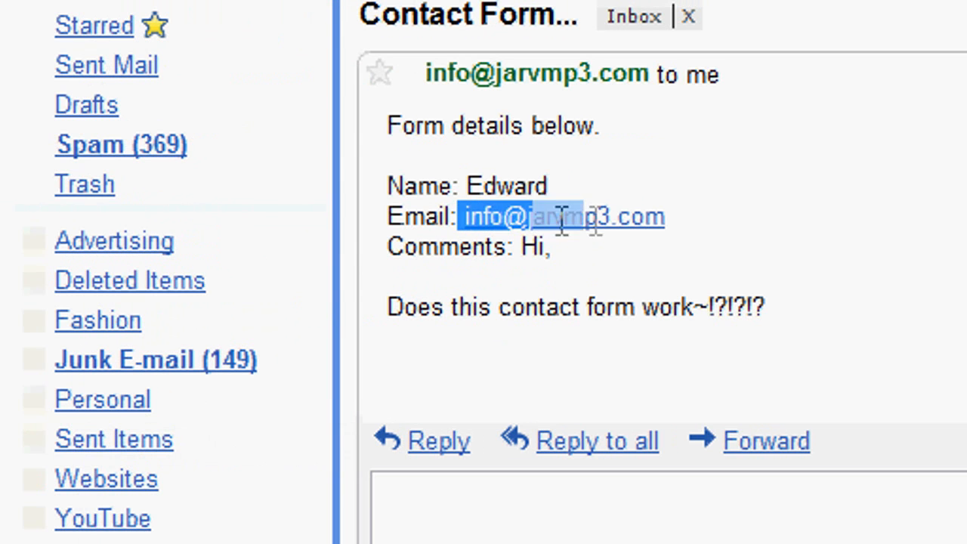
pyautogui.doubleClick(501, 187)
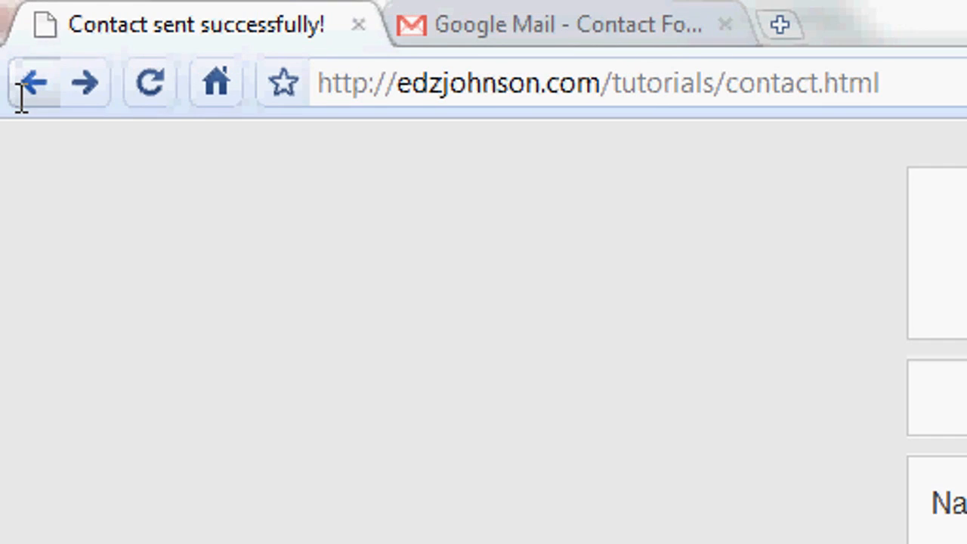
pyautogui.click(32, 82)
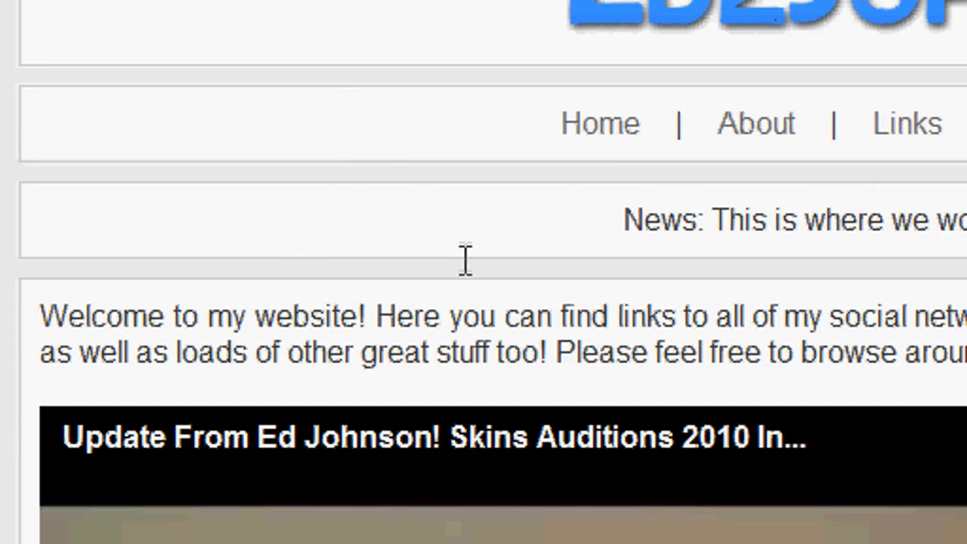